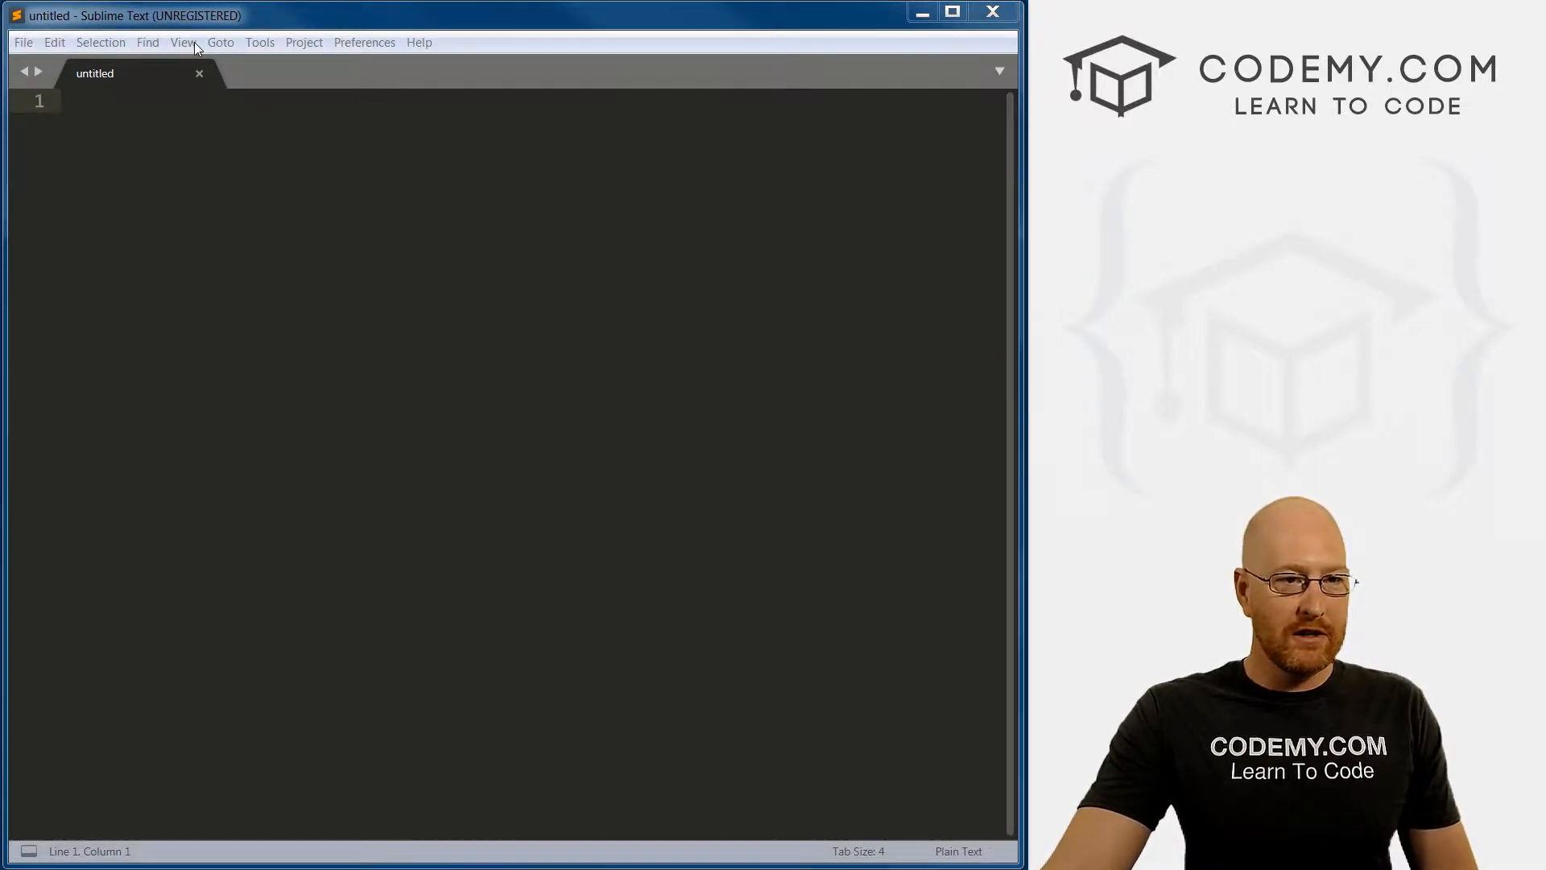
- Set the empty untitled file's syntax to Python via View > Syntax
click(183, 42)
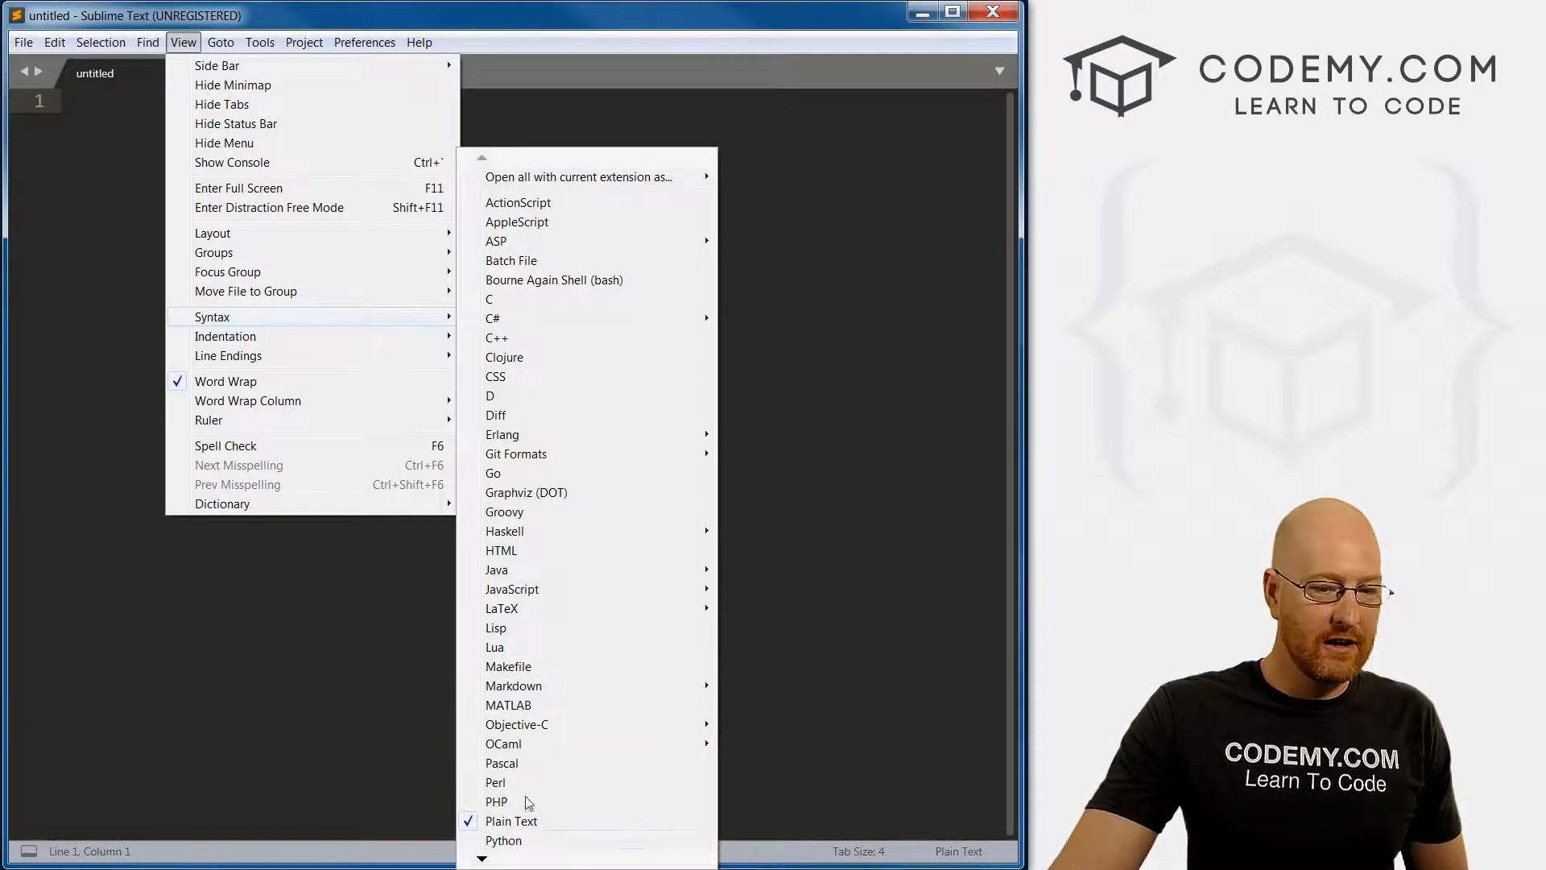
click(503, 841)
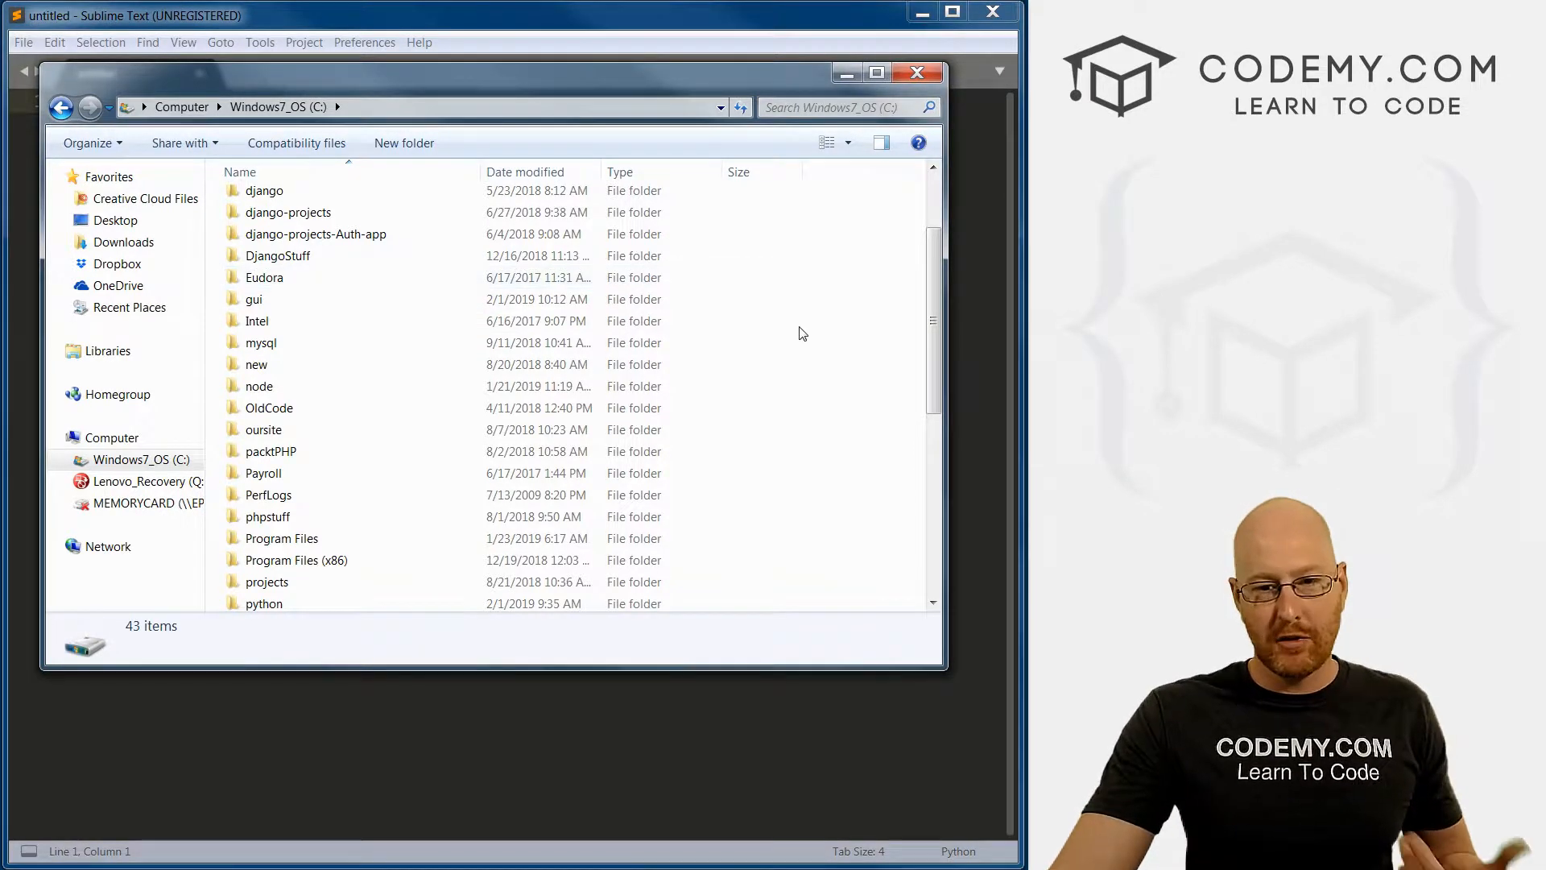
- Create a new folder named pythonstuff at the root of the C: drive
right_click(799, 332)
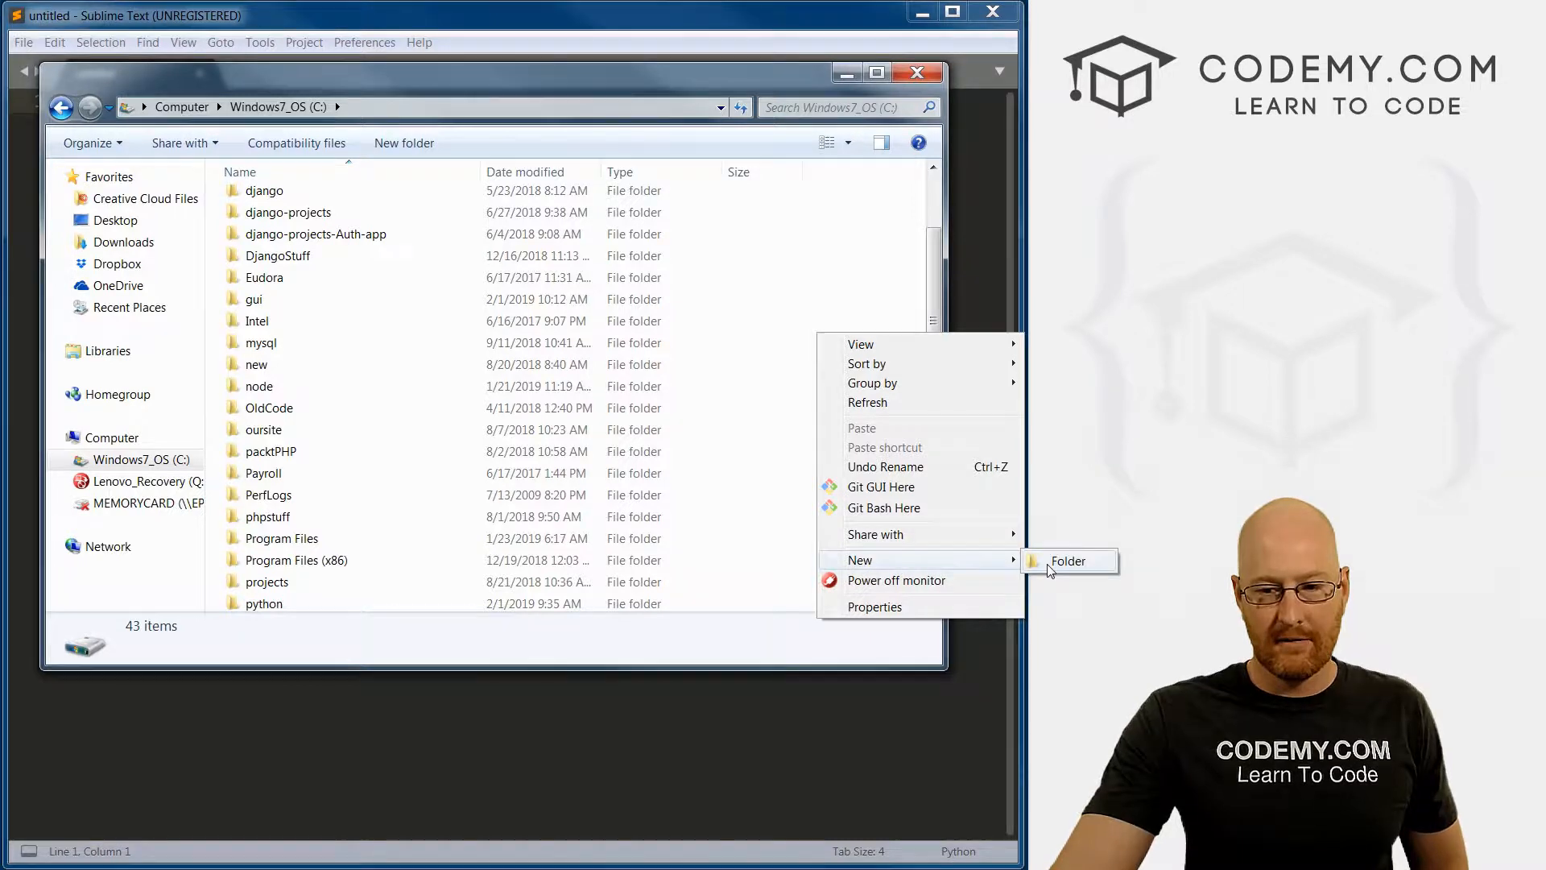
click(1068, 561)
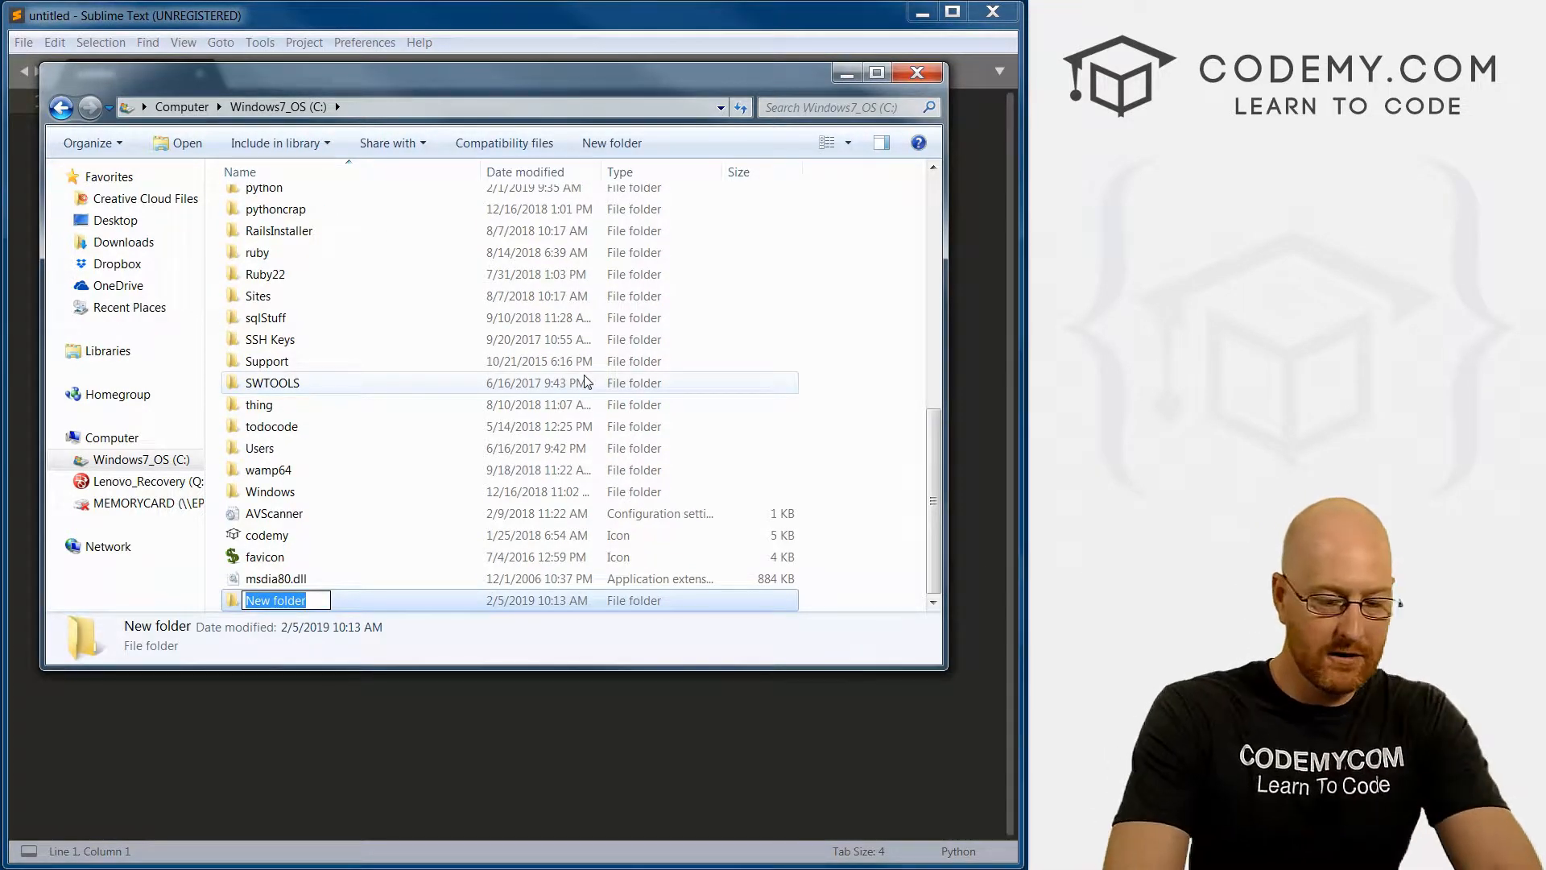
text(pythonstu)
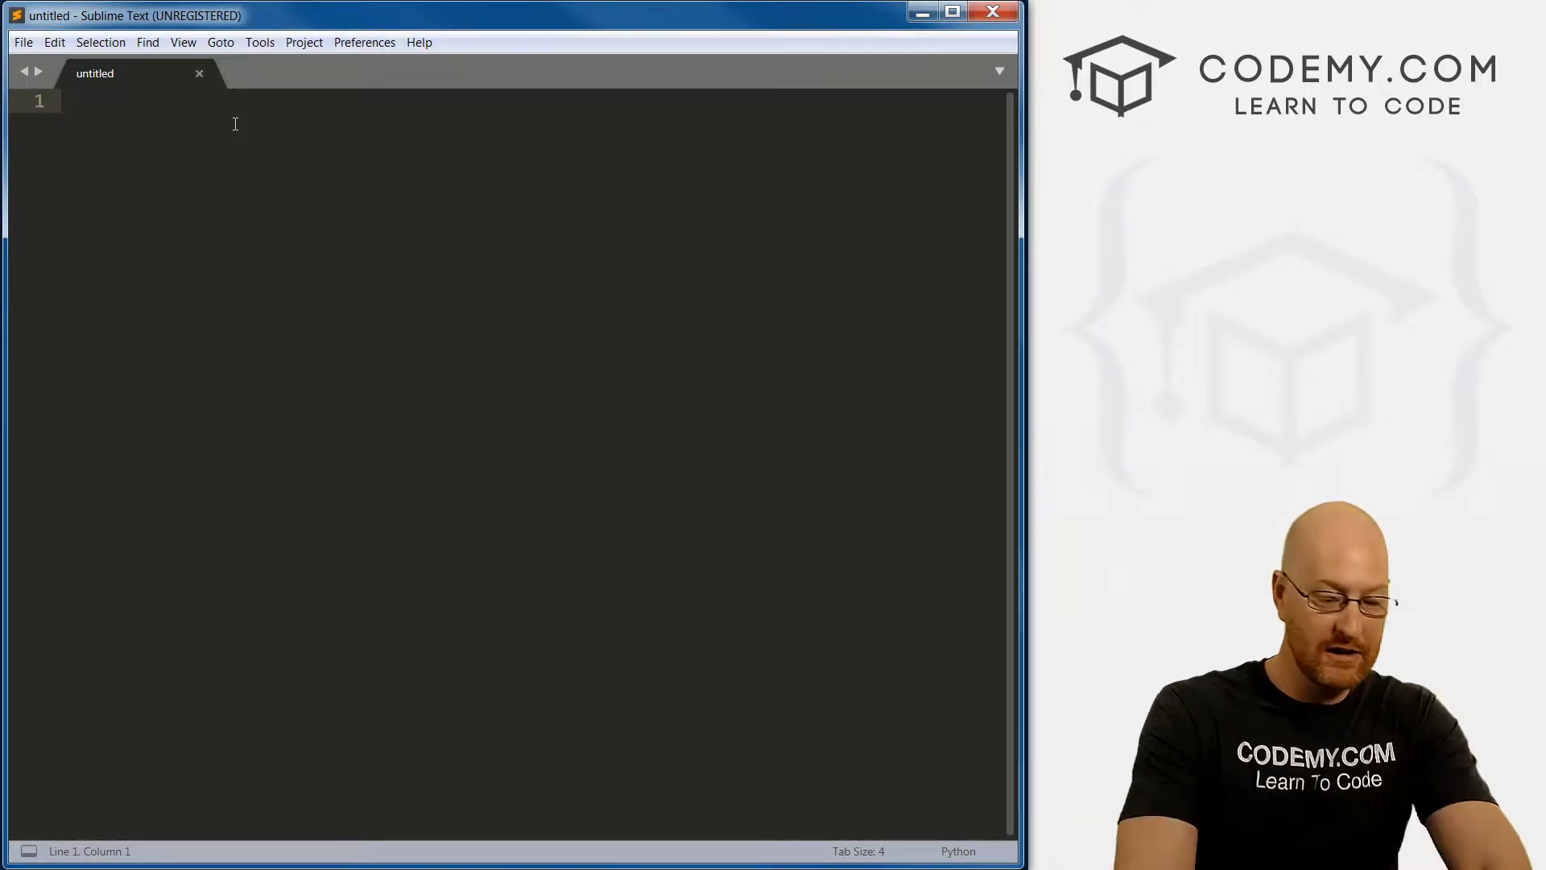
- Write print ("Hello World!") in the file, remove the stray trailing character, and add blank lines
text(print)
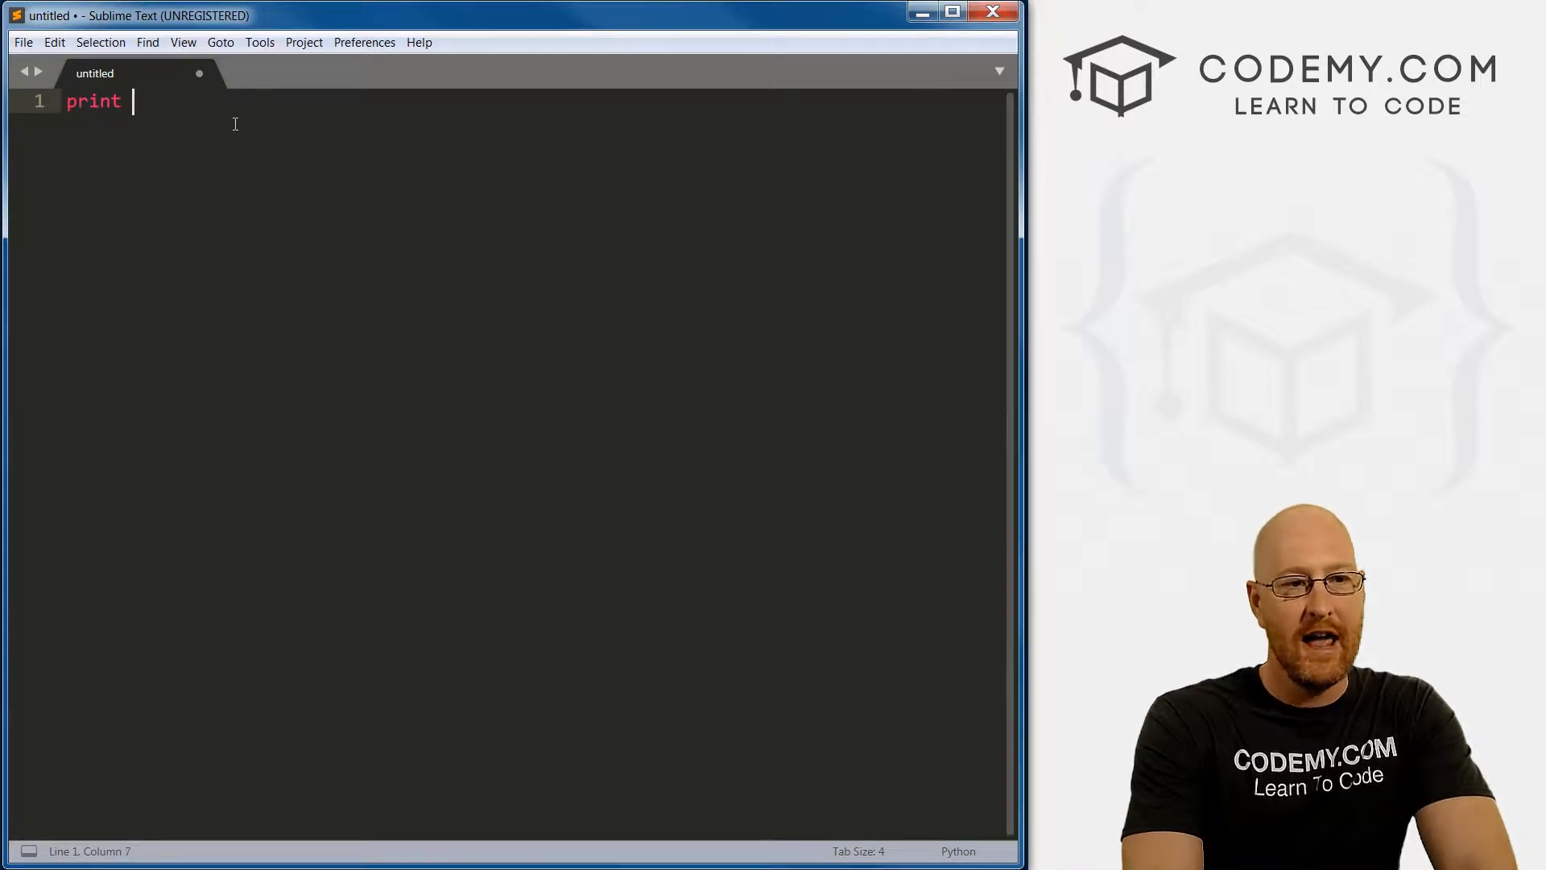
text(())
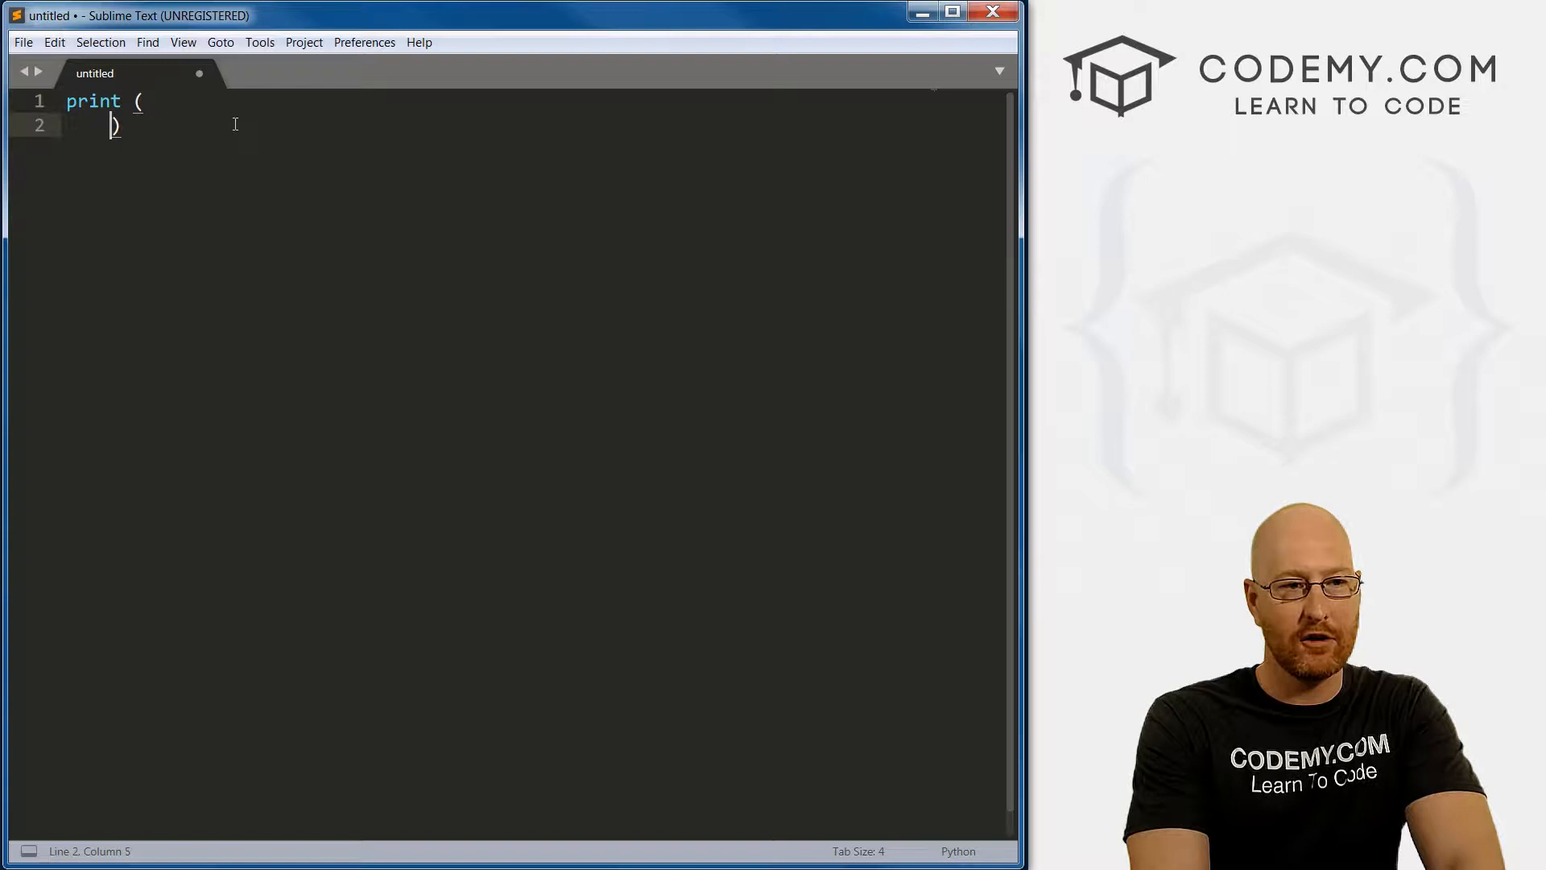
text(""))
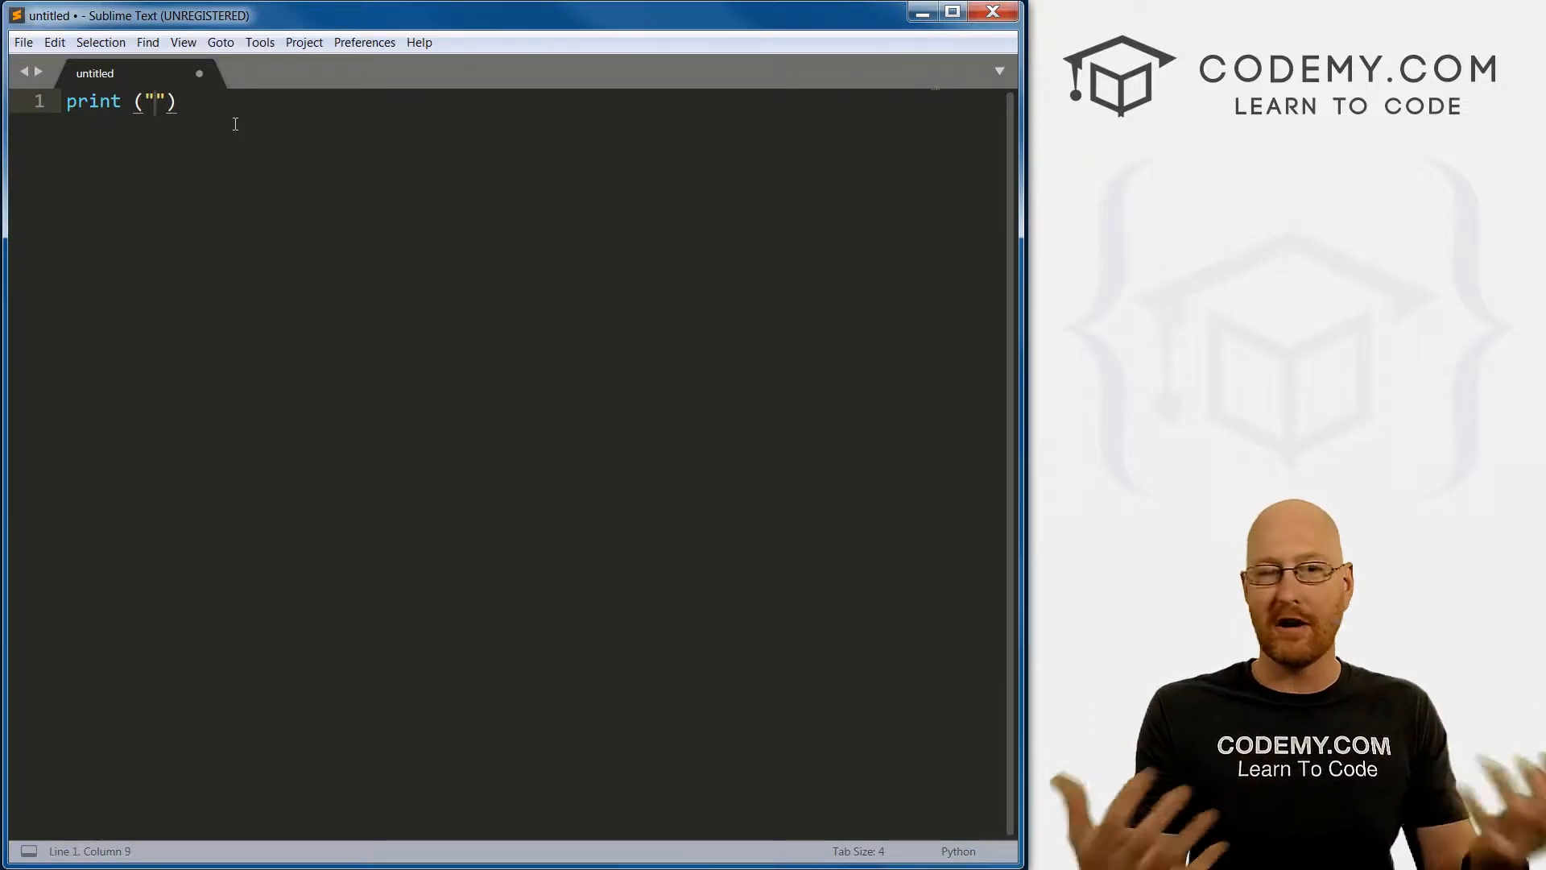
text(Hello)
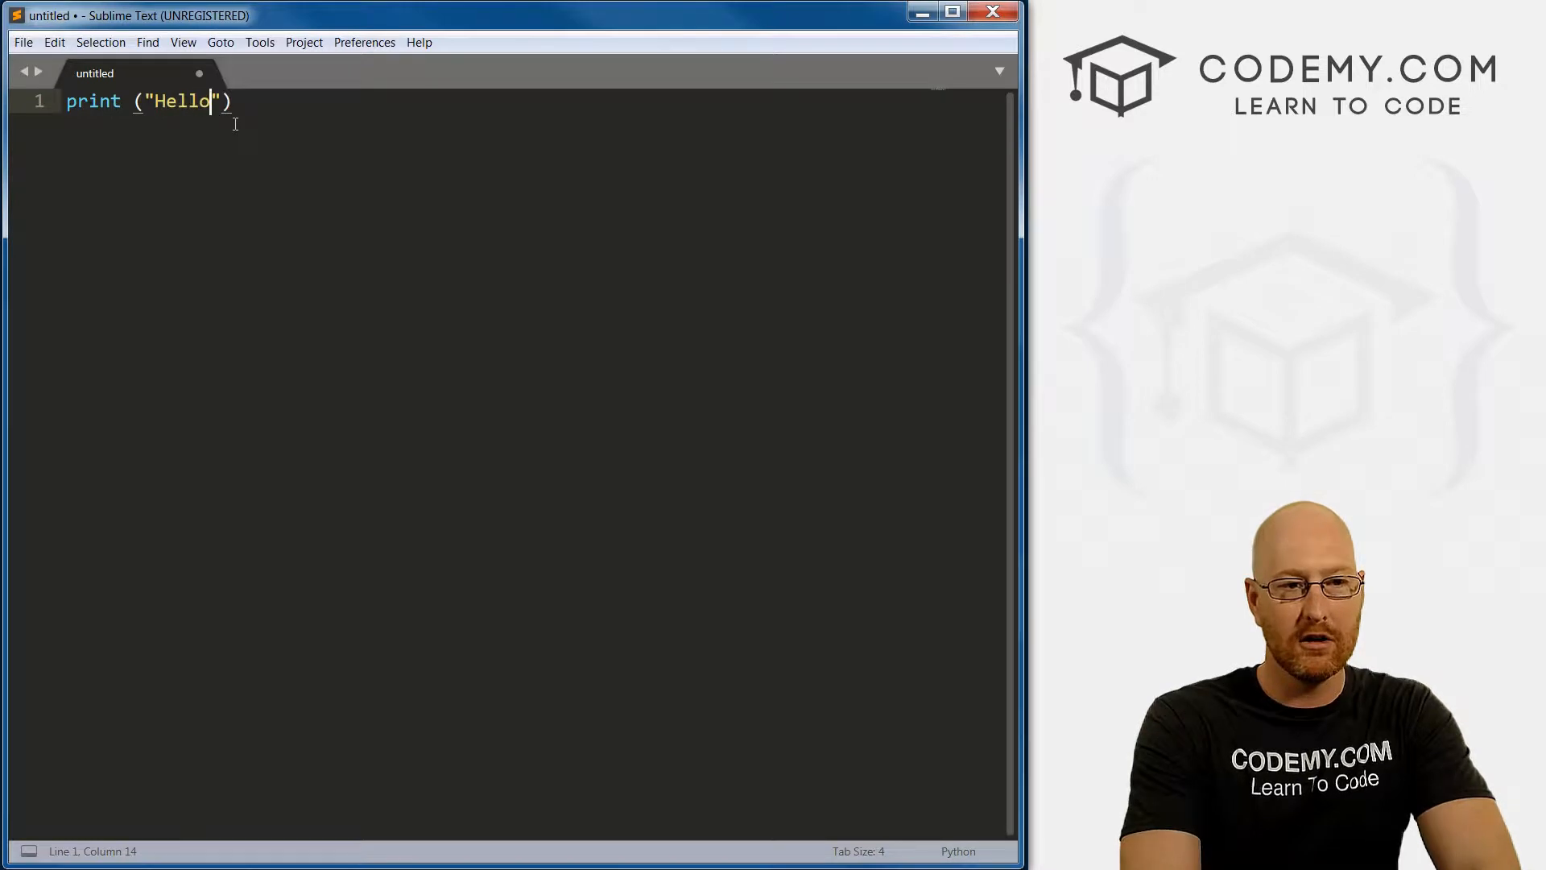
text(World!)
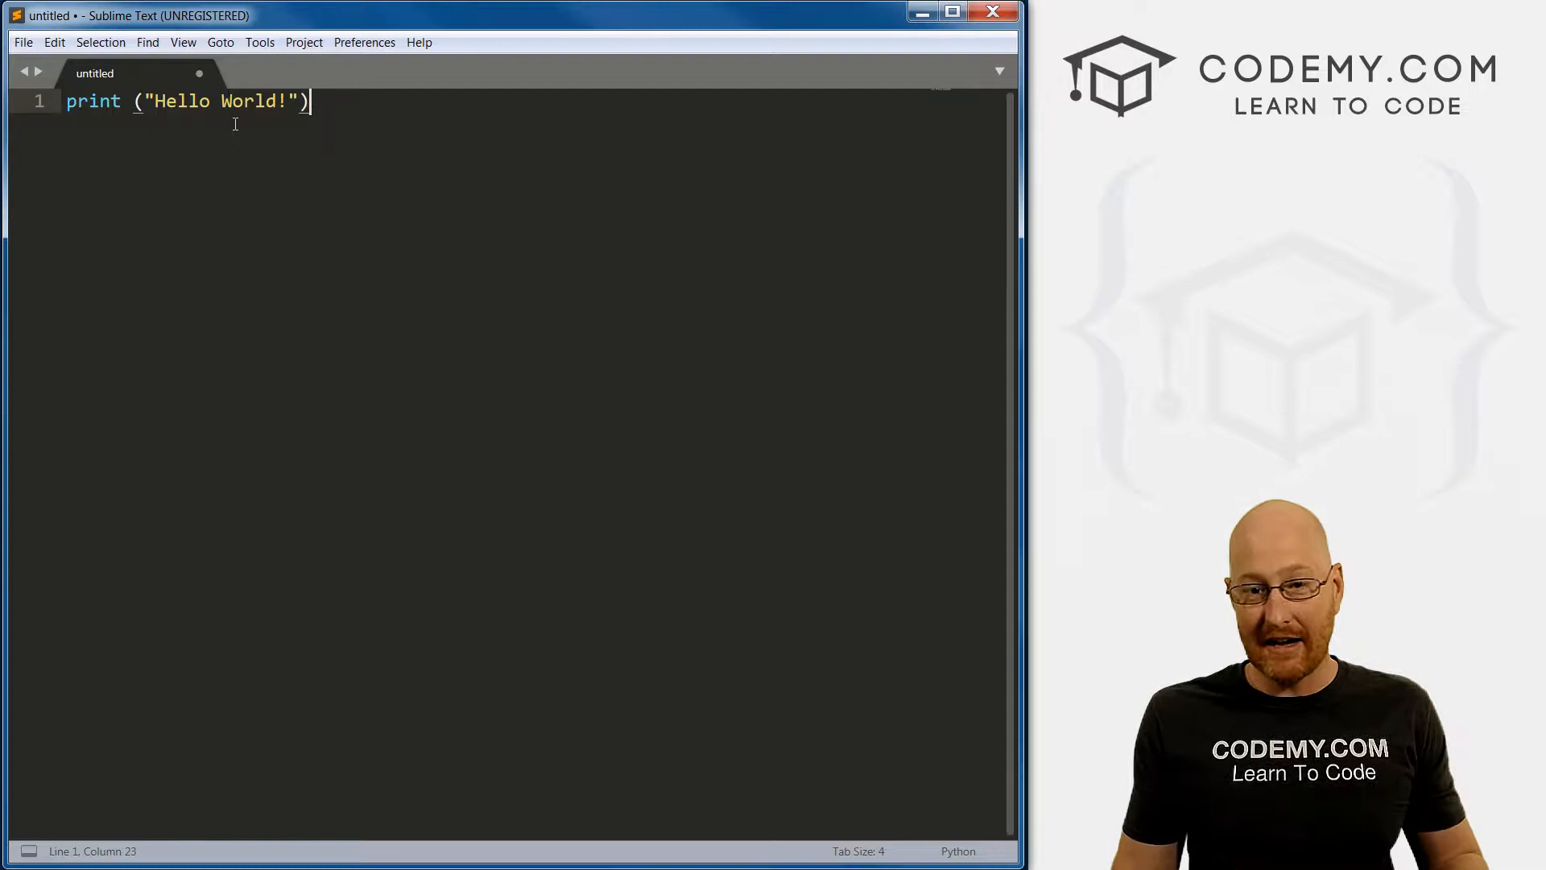
text(:)
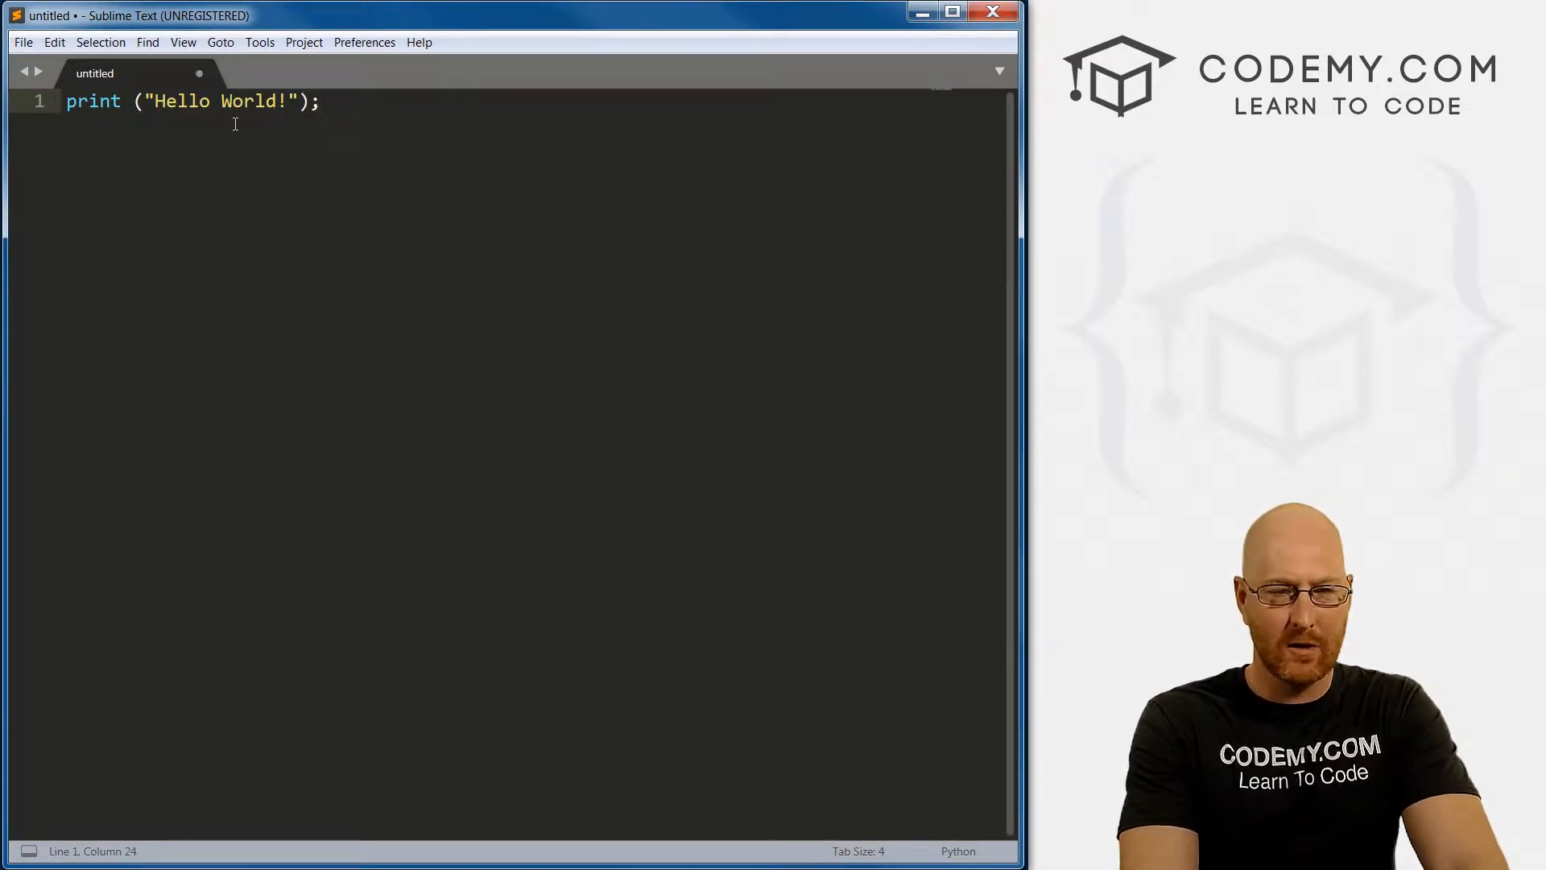
key(backspace)
text( ?)
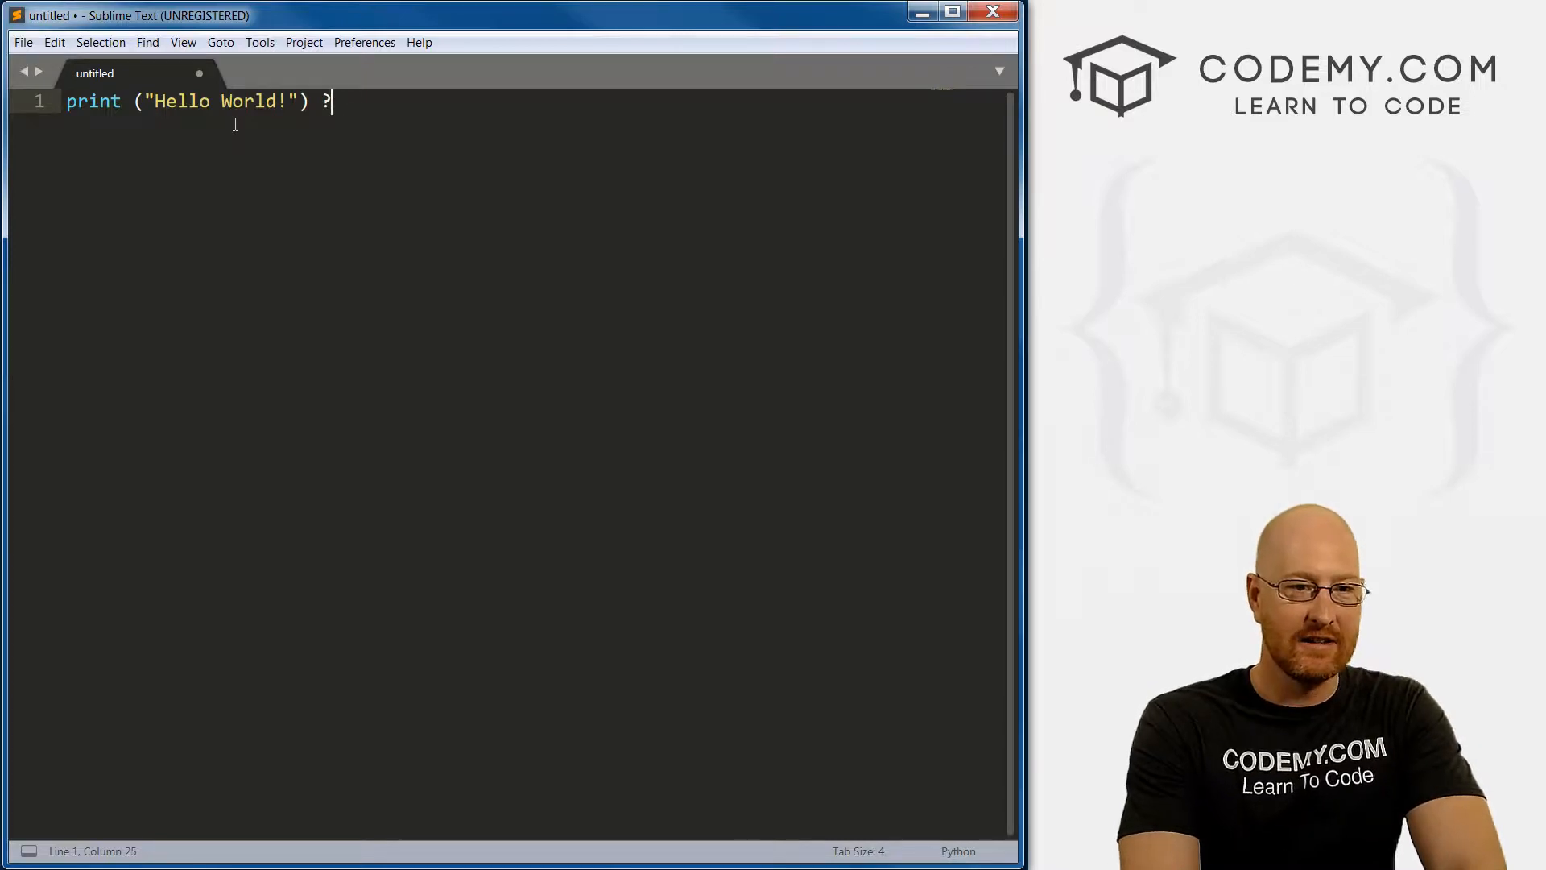
key(BackSpace)
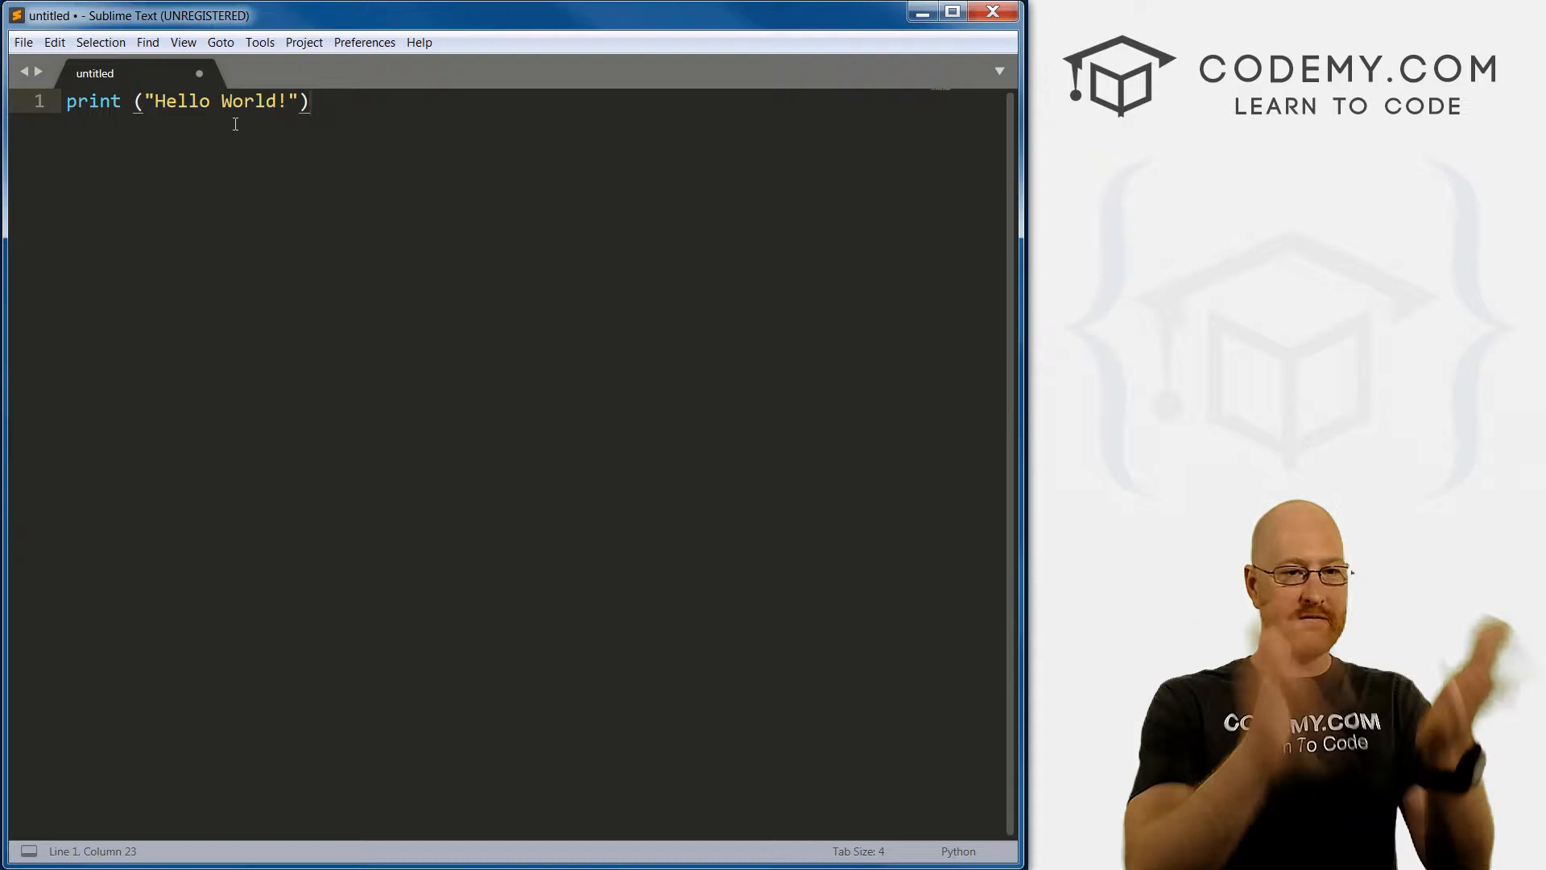
key(Enter)
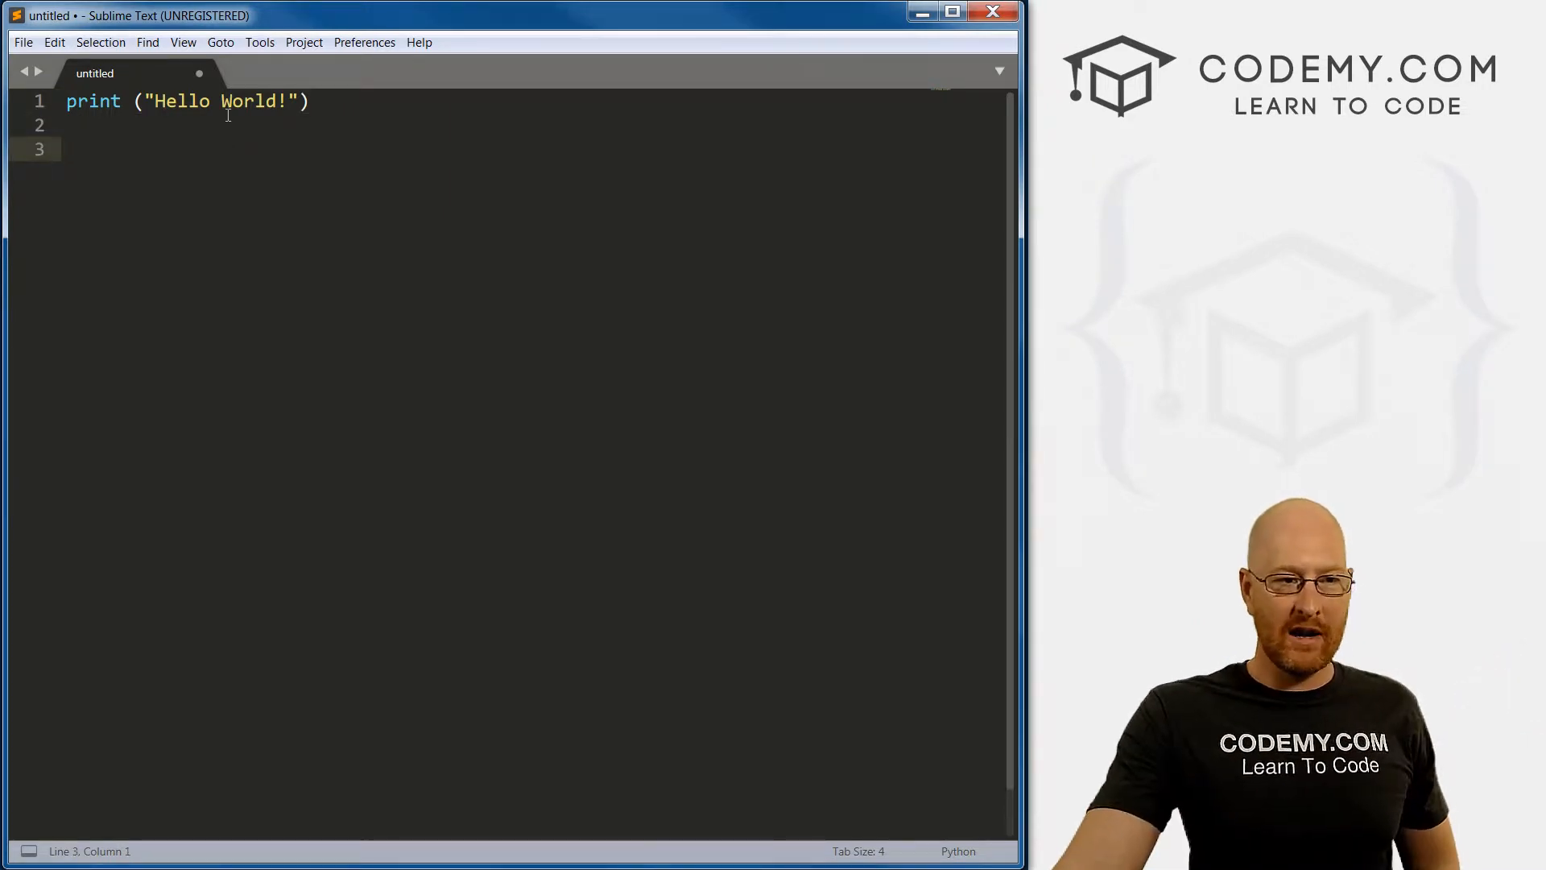
click(21, 42)
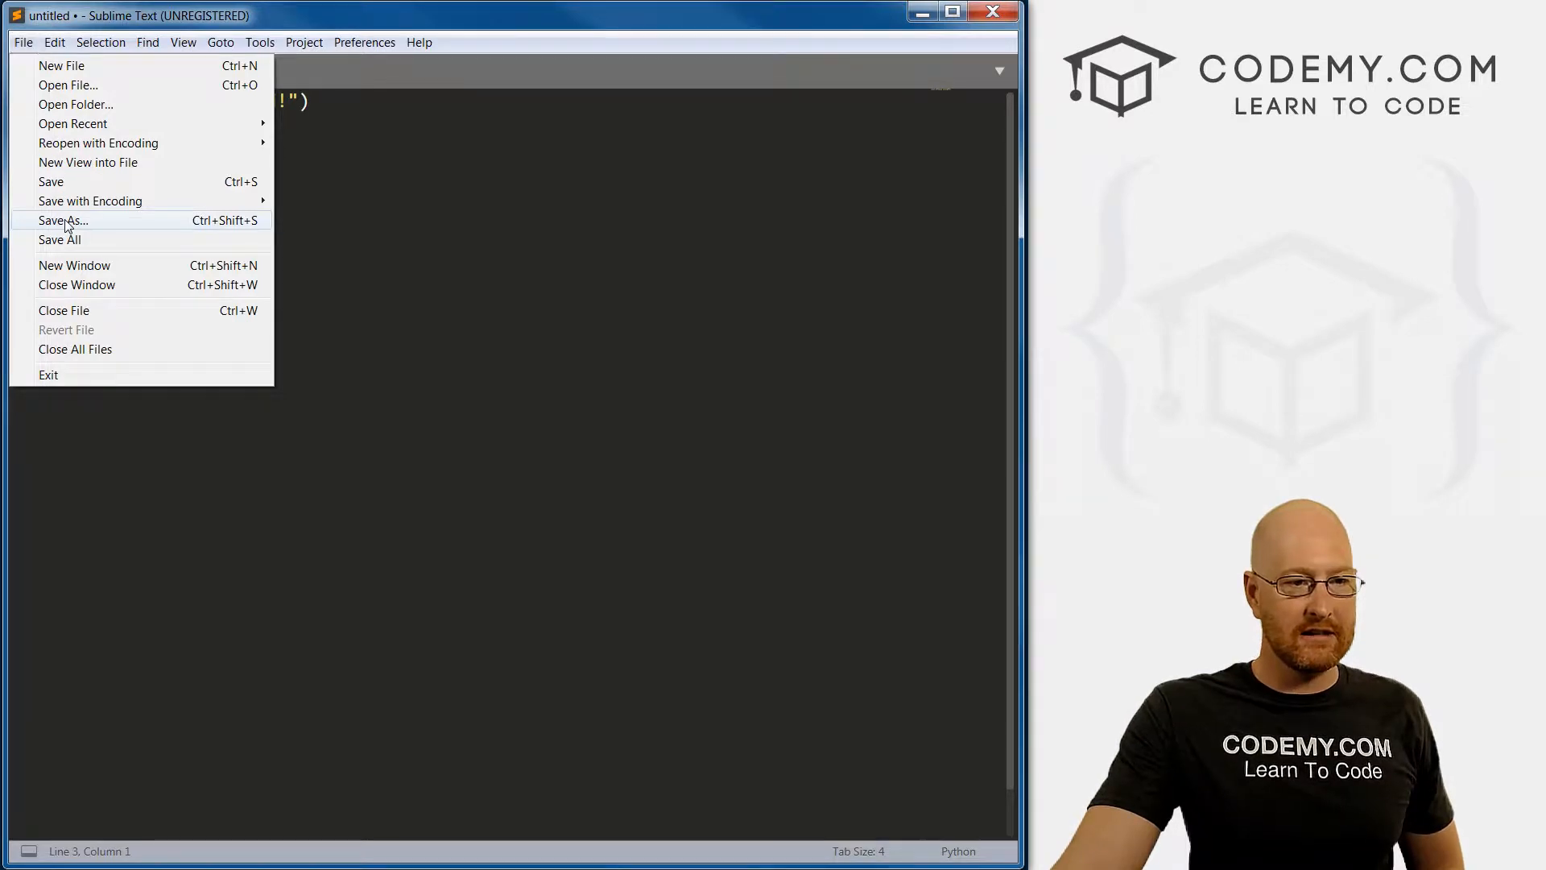
- Save the script as hello.py in the C:\pythonstuff folder
click(62, 221)
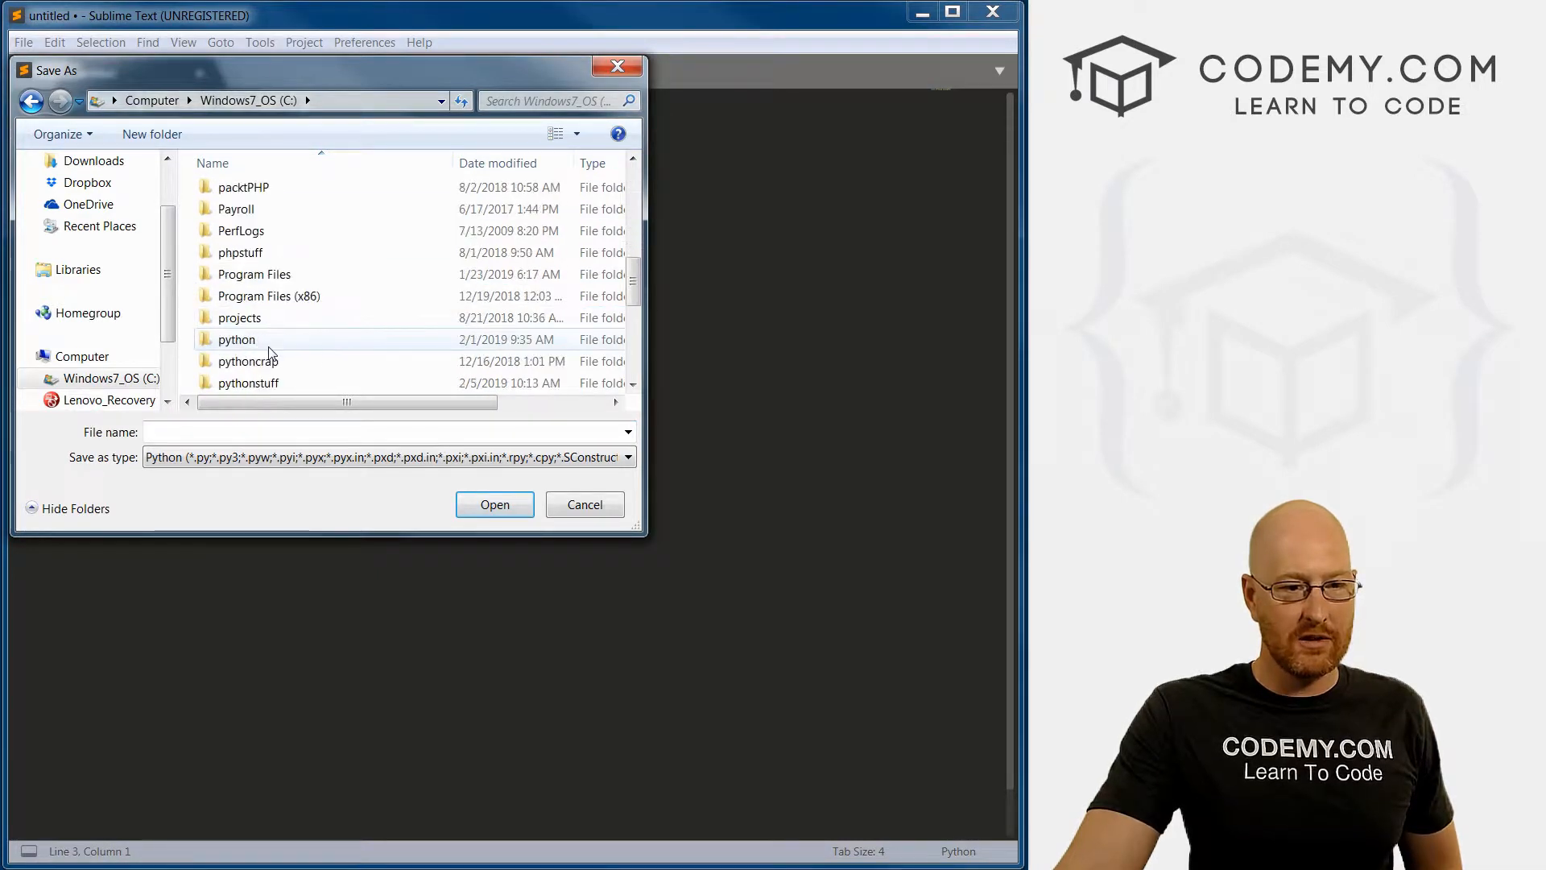
double_click(248, 383)
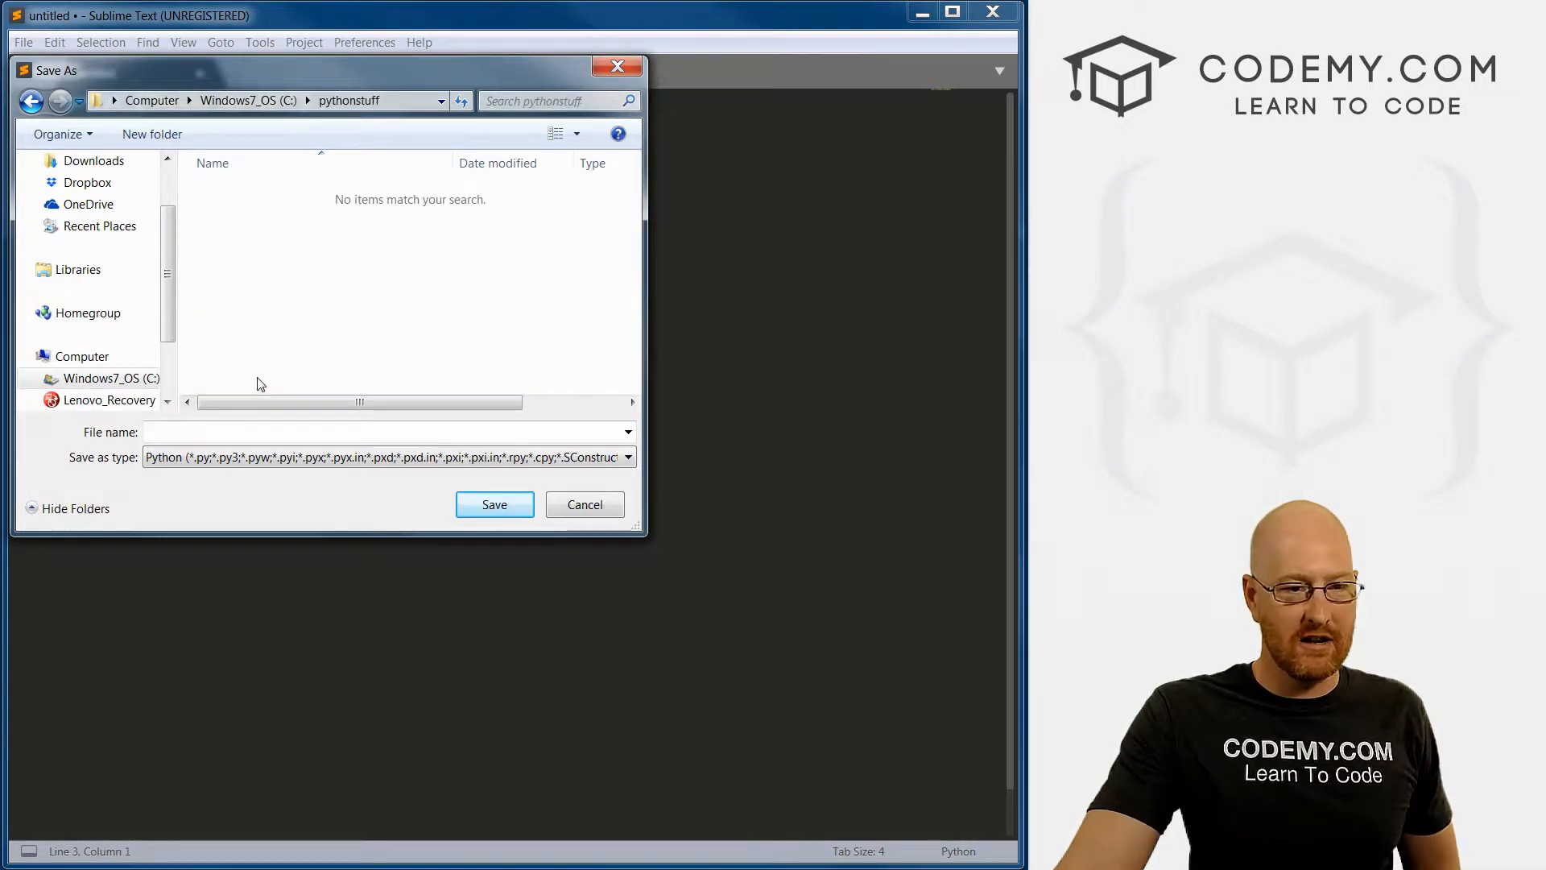
click(385, 432)
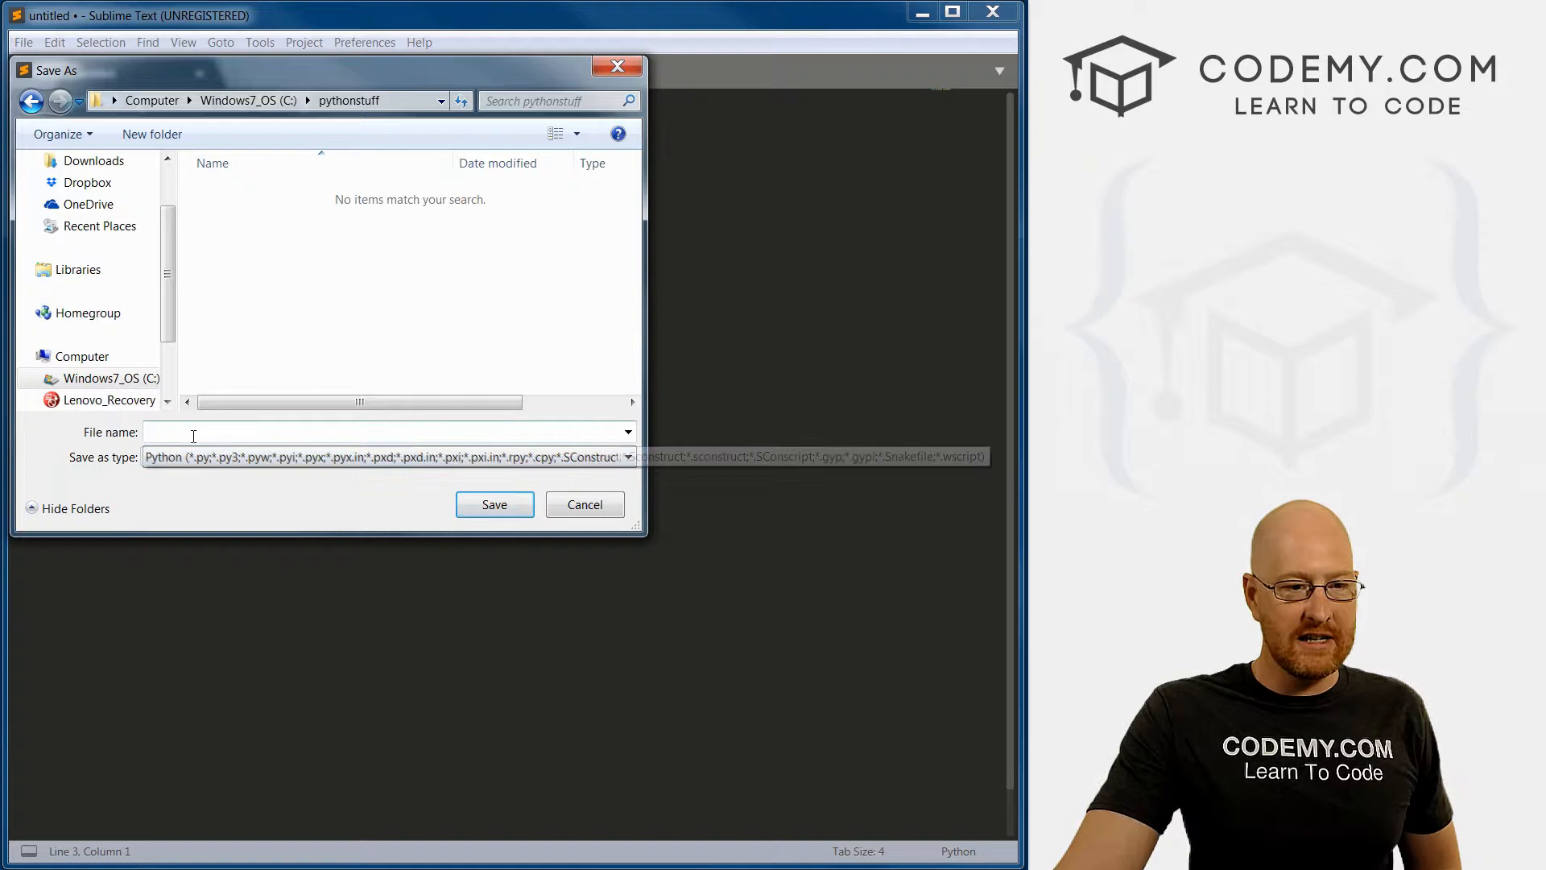
text(hello)
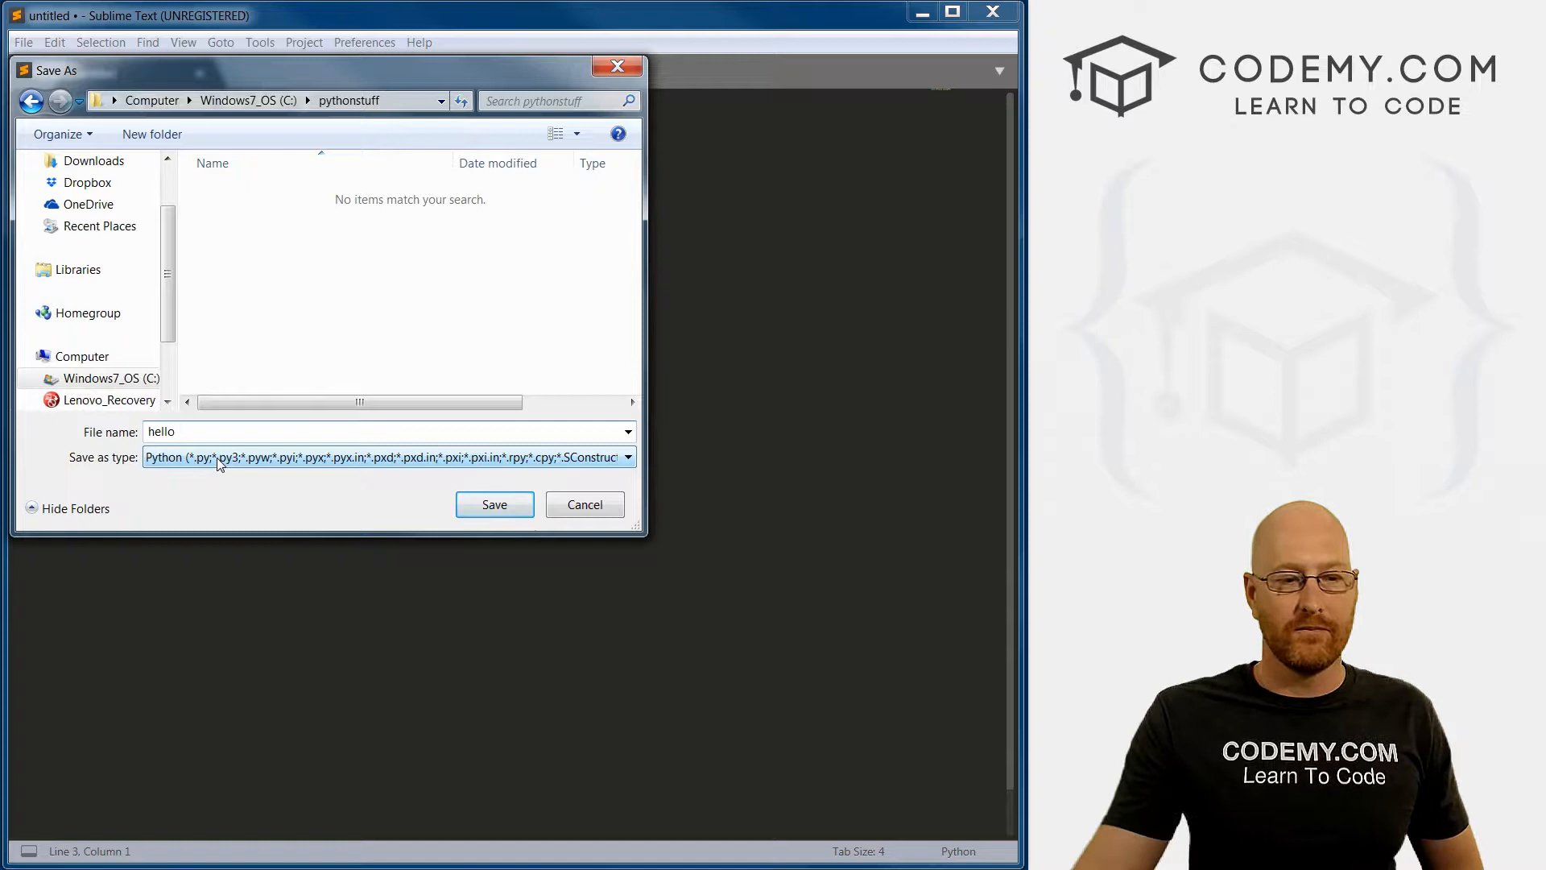
click(494, 504)
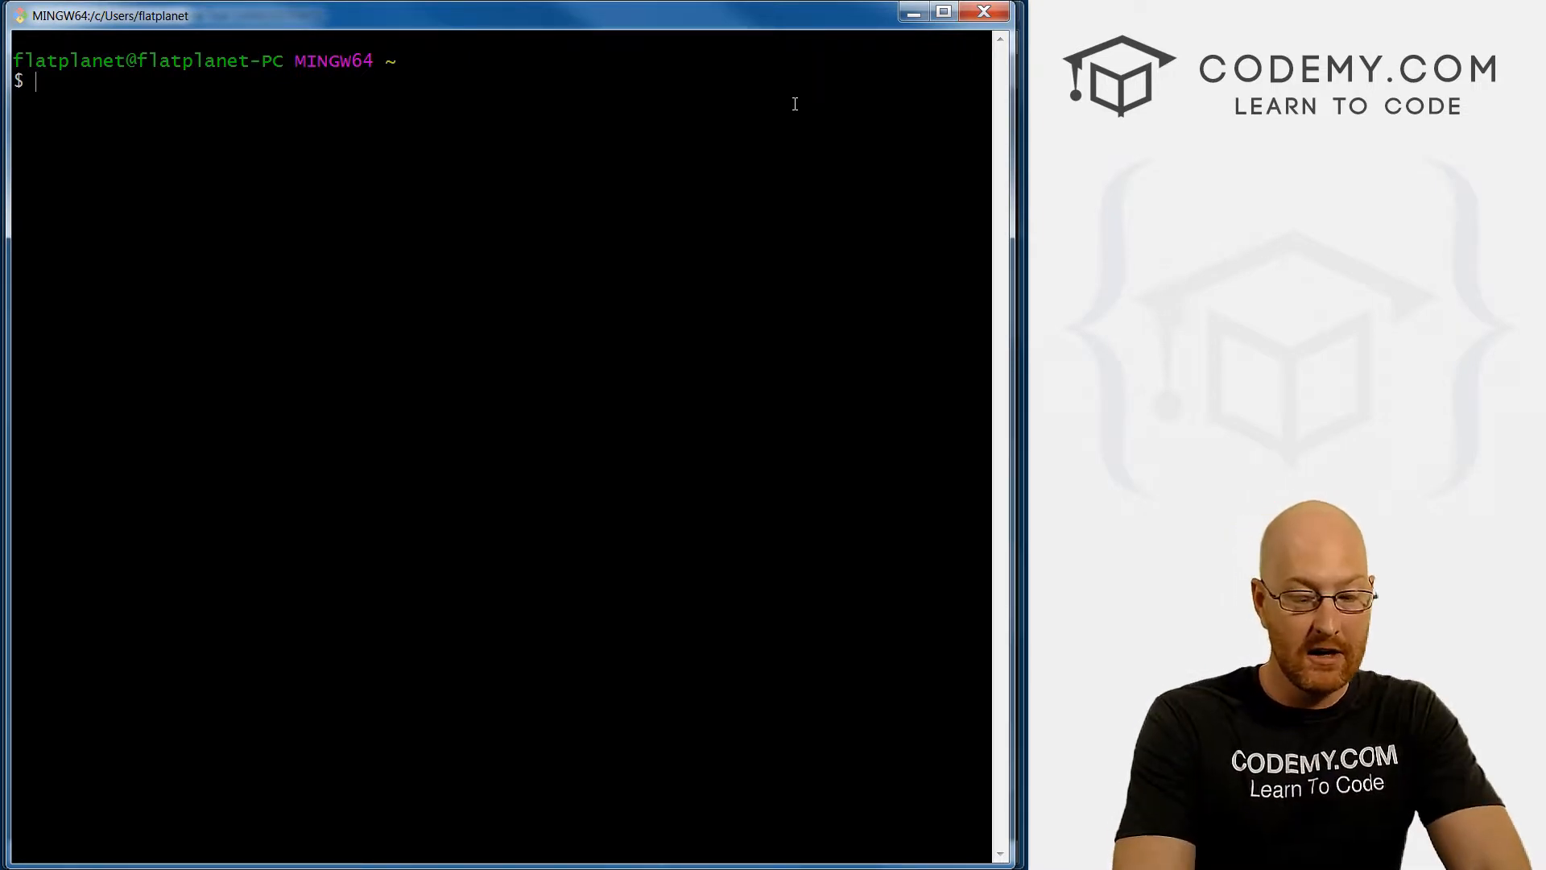
- Change the Git Bash working directory to /c/pythonstuff and list its contents with ls
text(cd)
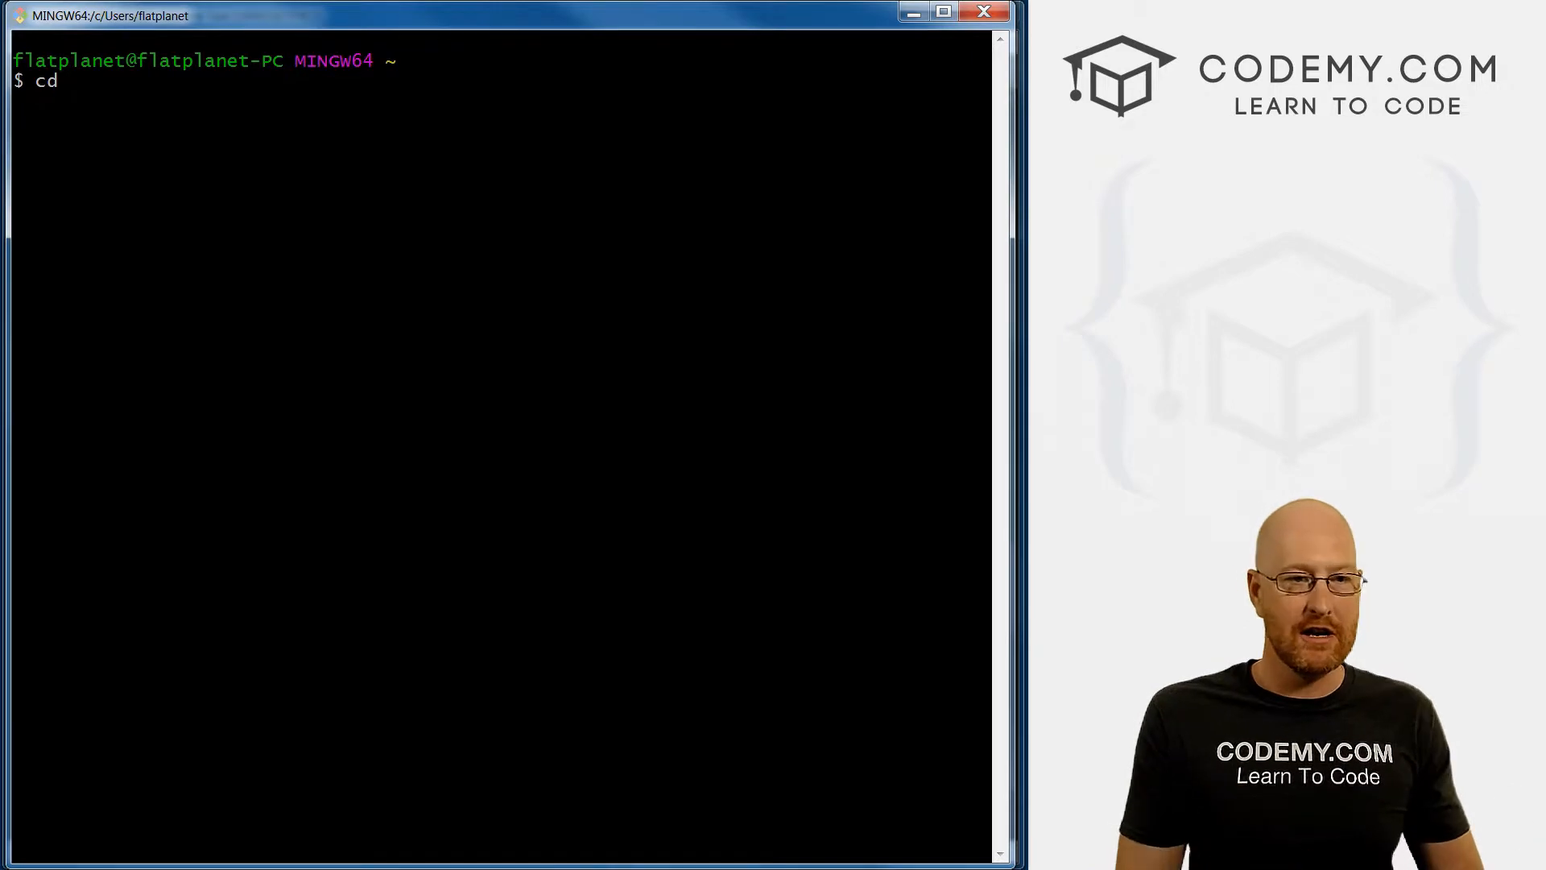
text(/)
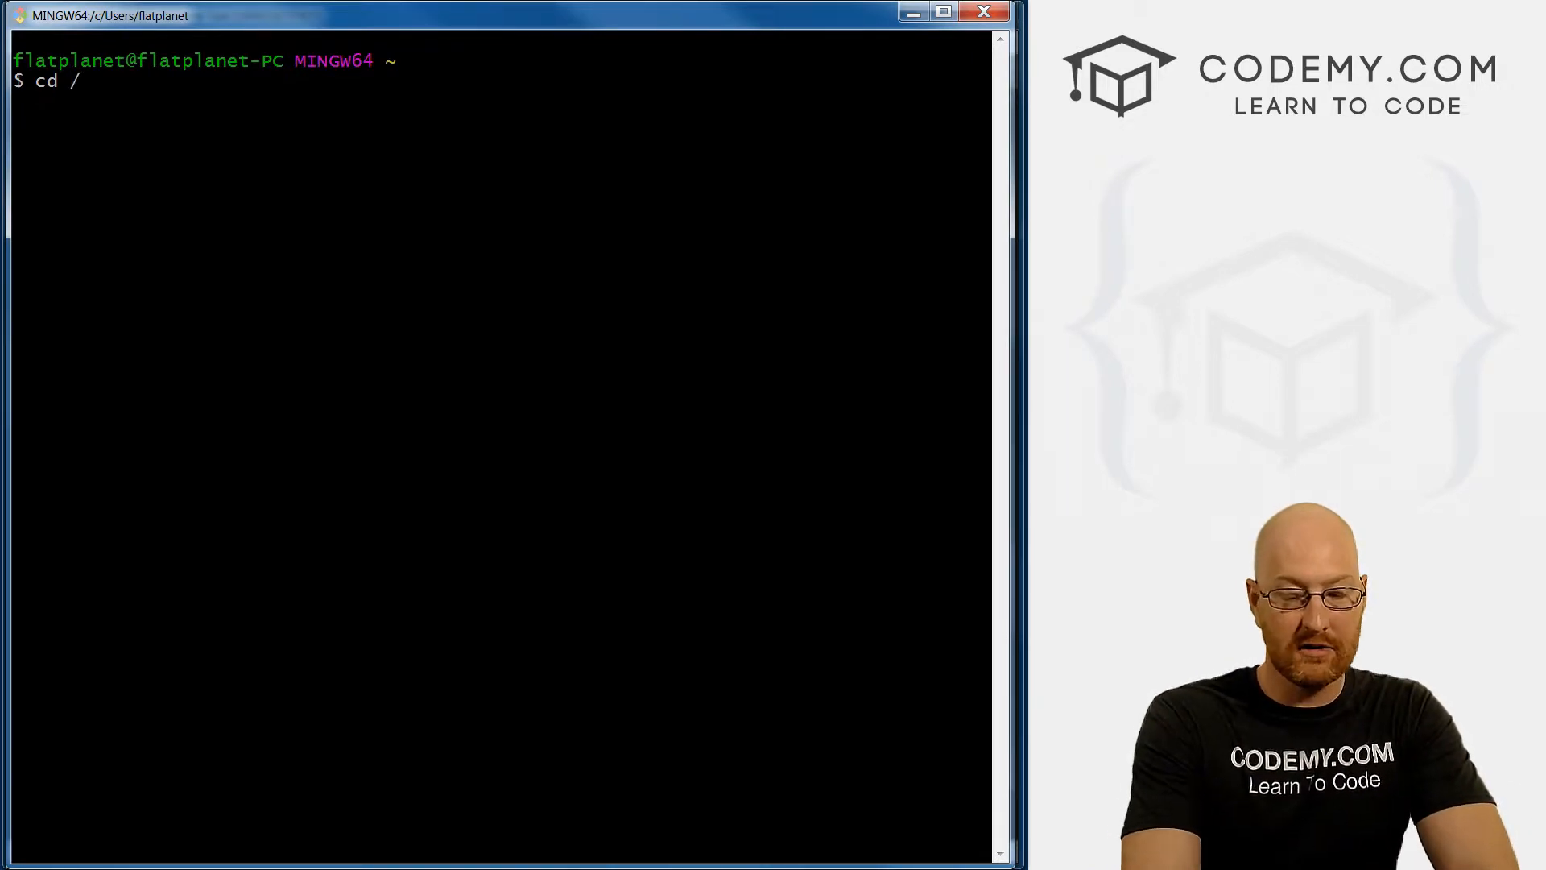
text(c/)
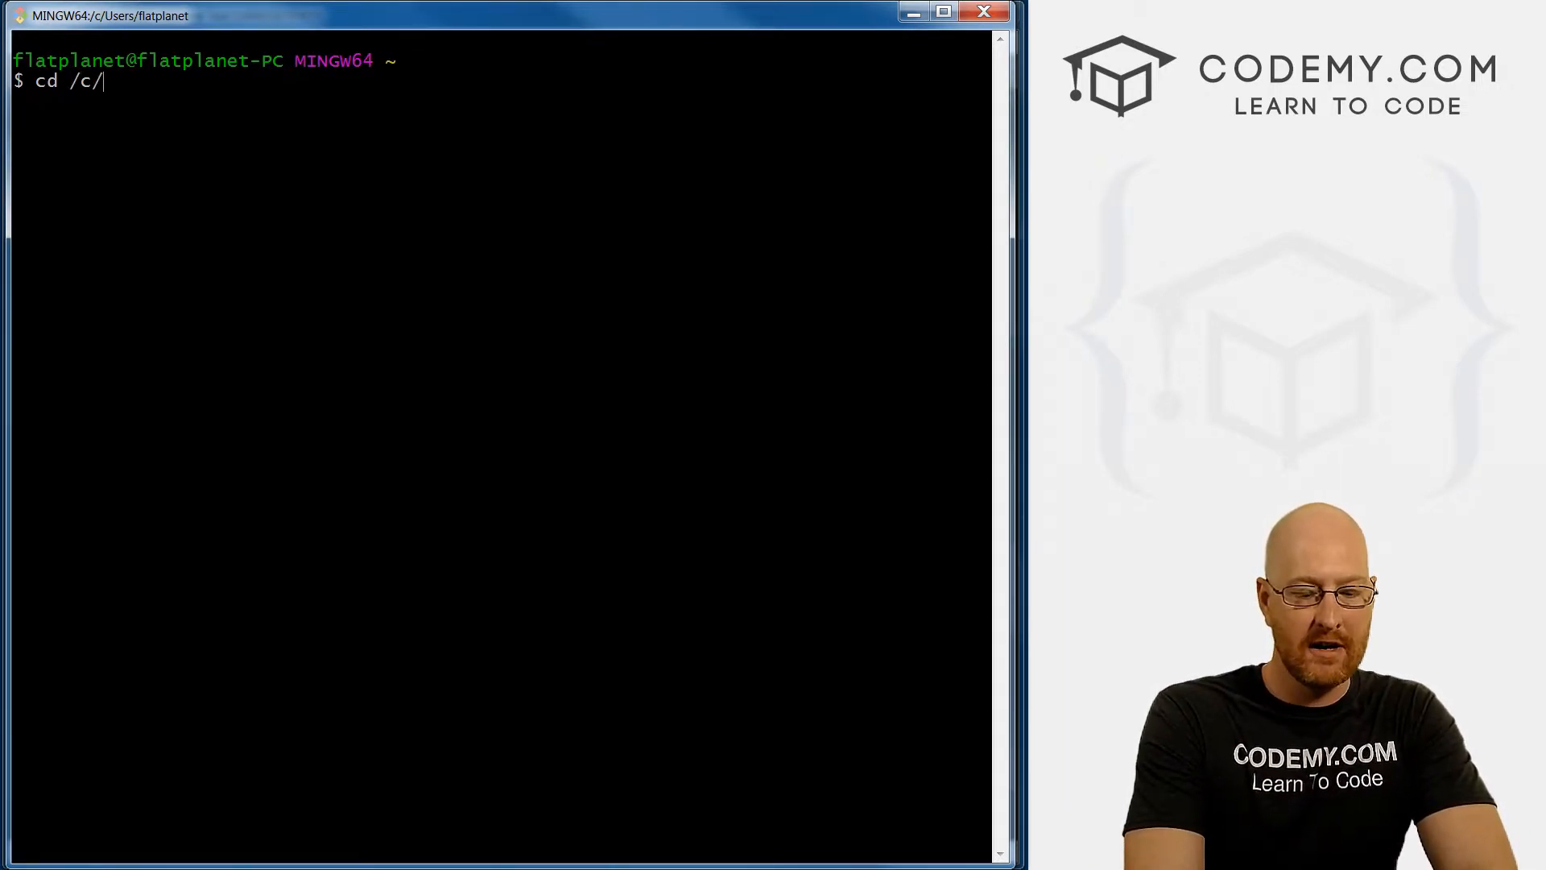
text(pythonstuff)
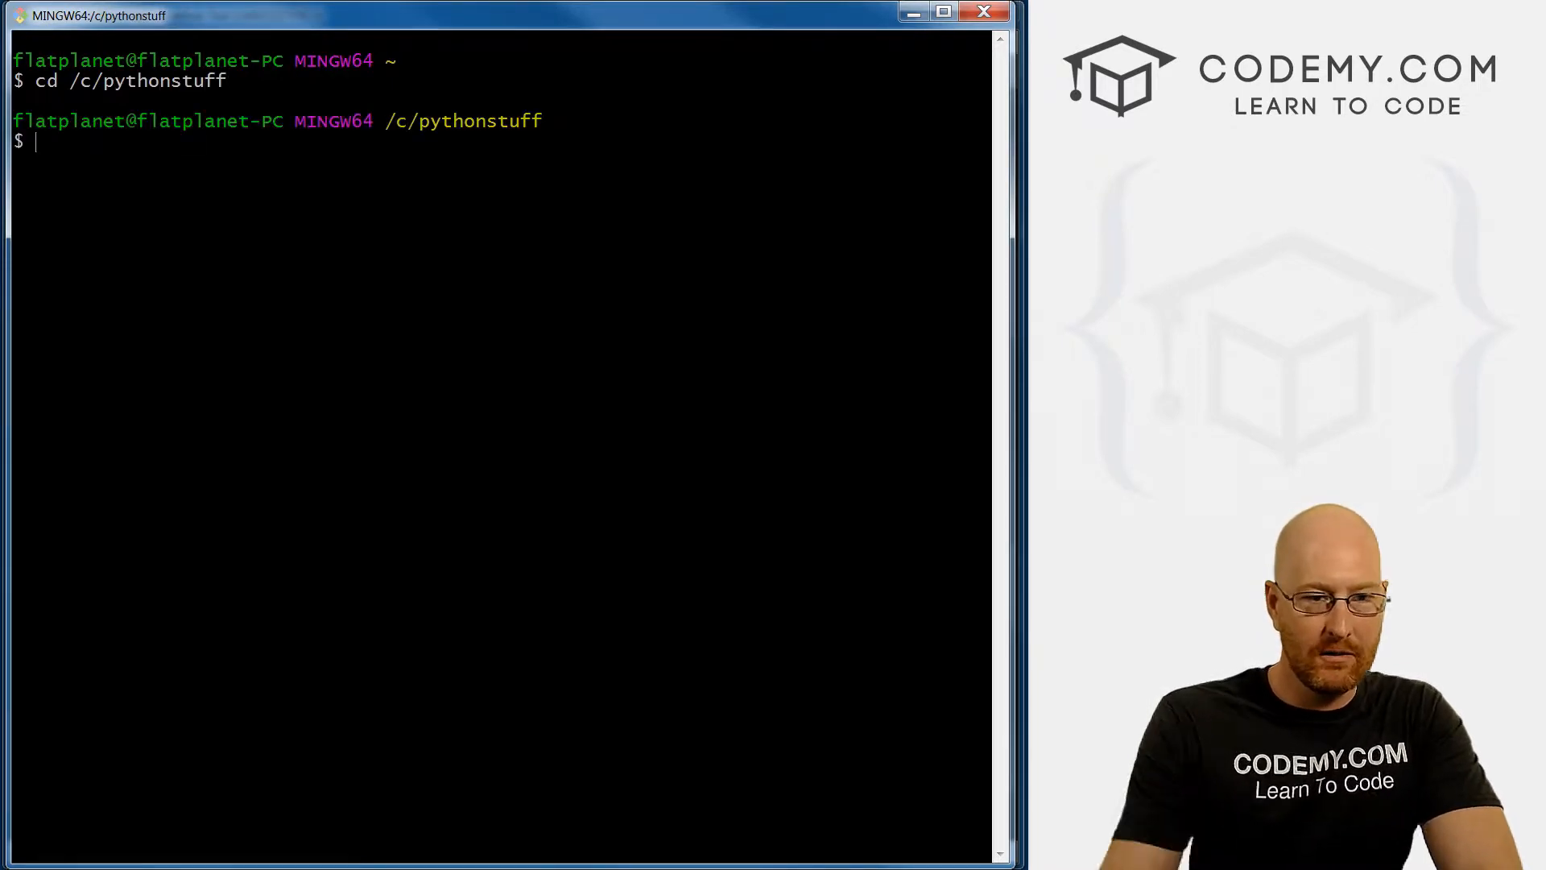
drag(385, 121, 542, 121)
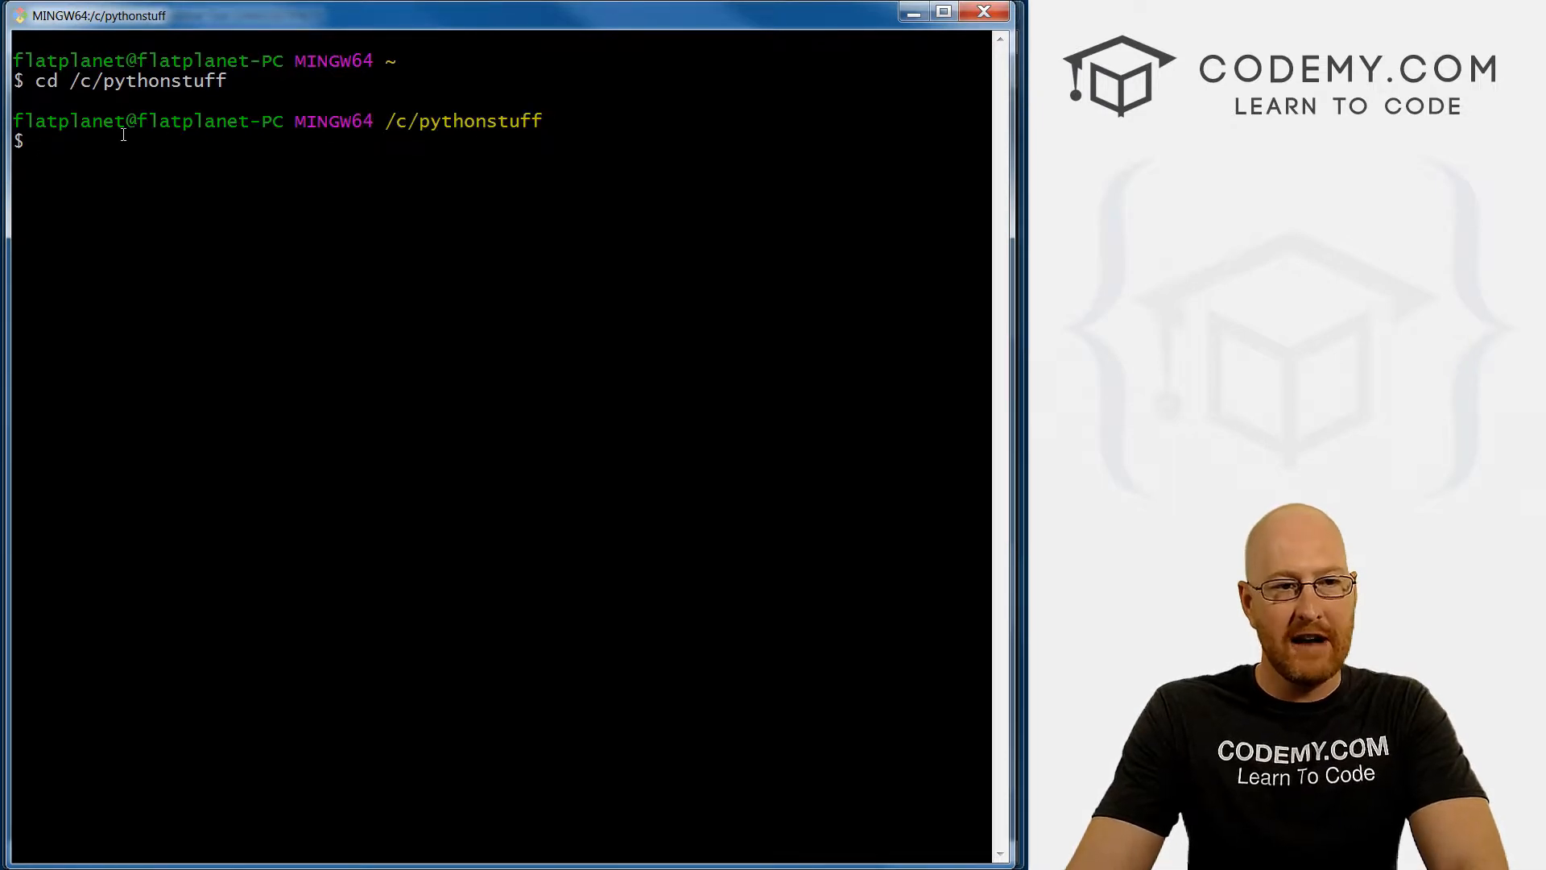
drag(14, 121, 250, 120)
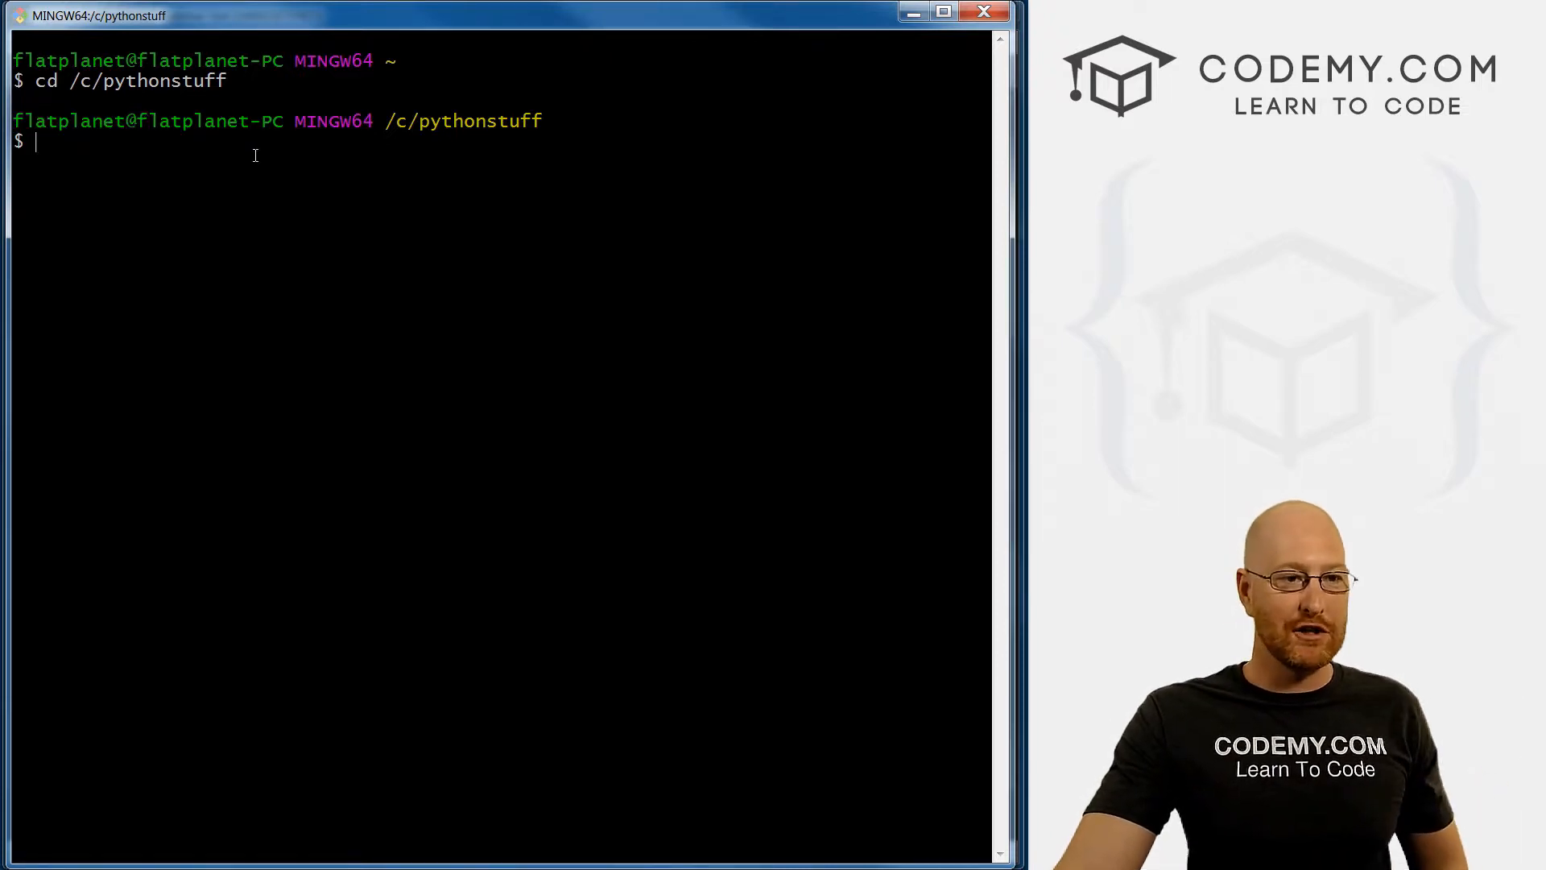
text(ls)
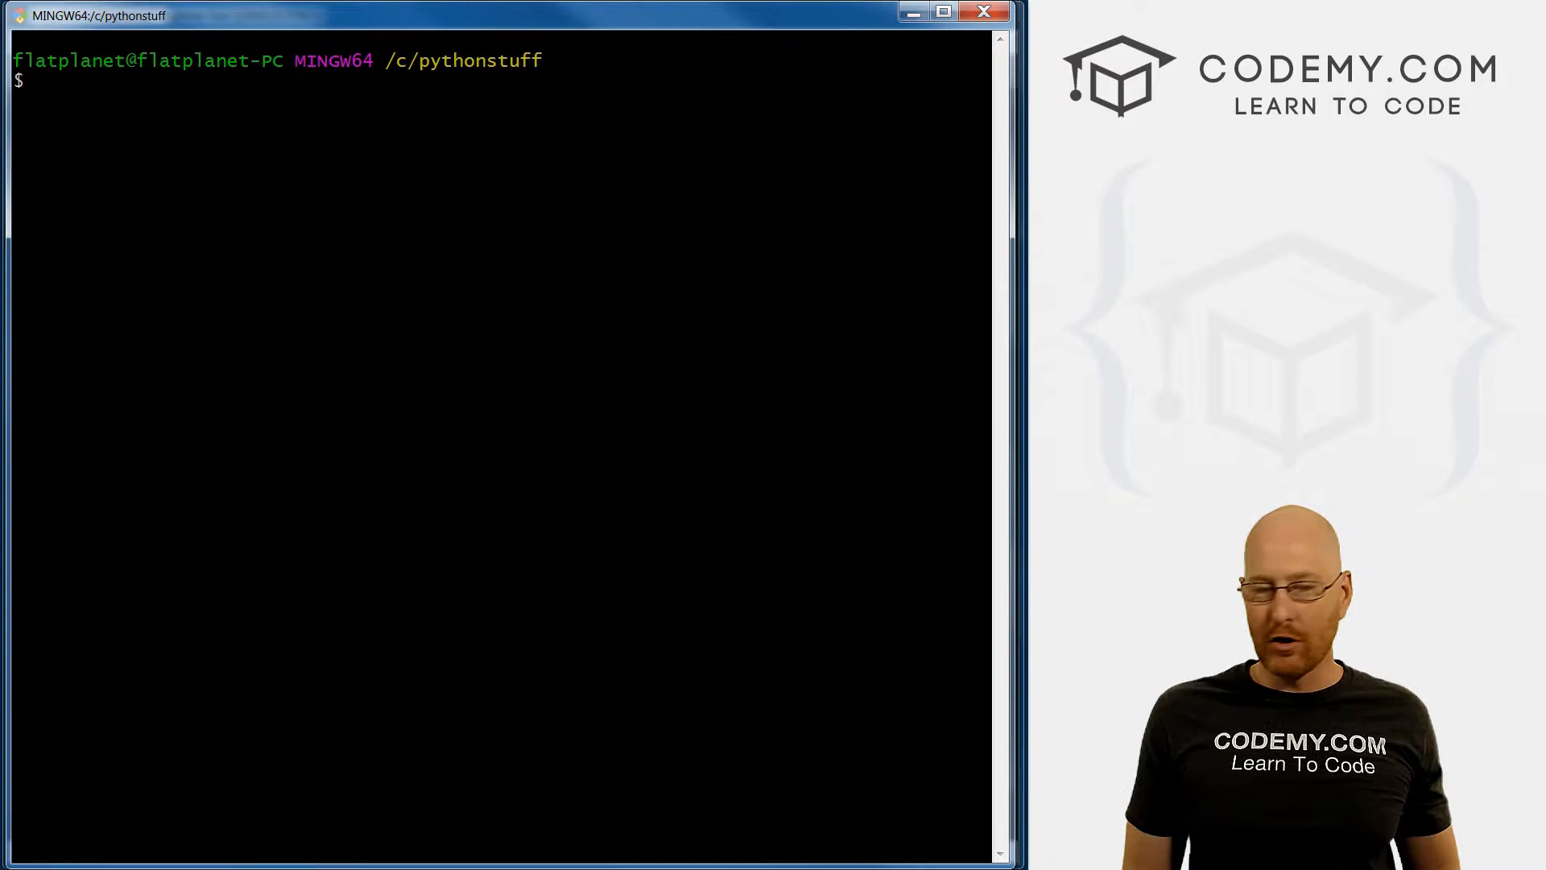
- Run python hello.py to print Hello World!, then try python3 hello.py and begin a clear
text(python he)
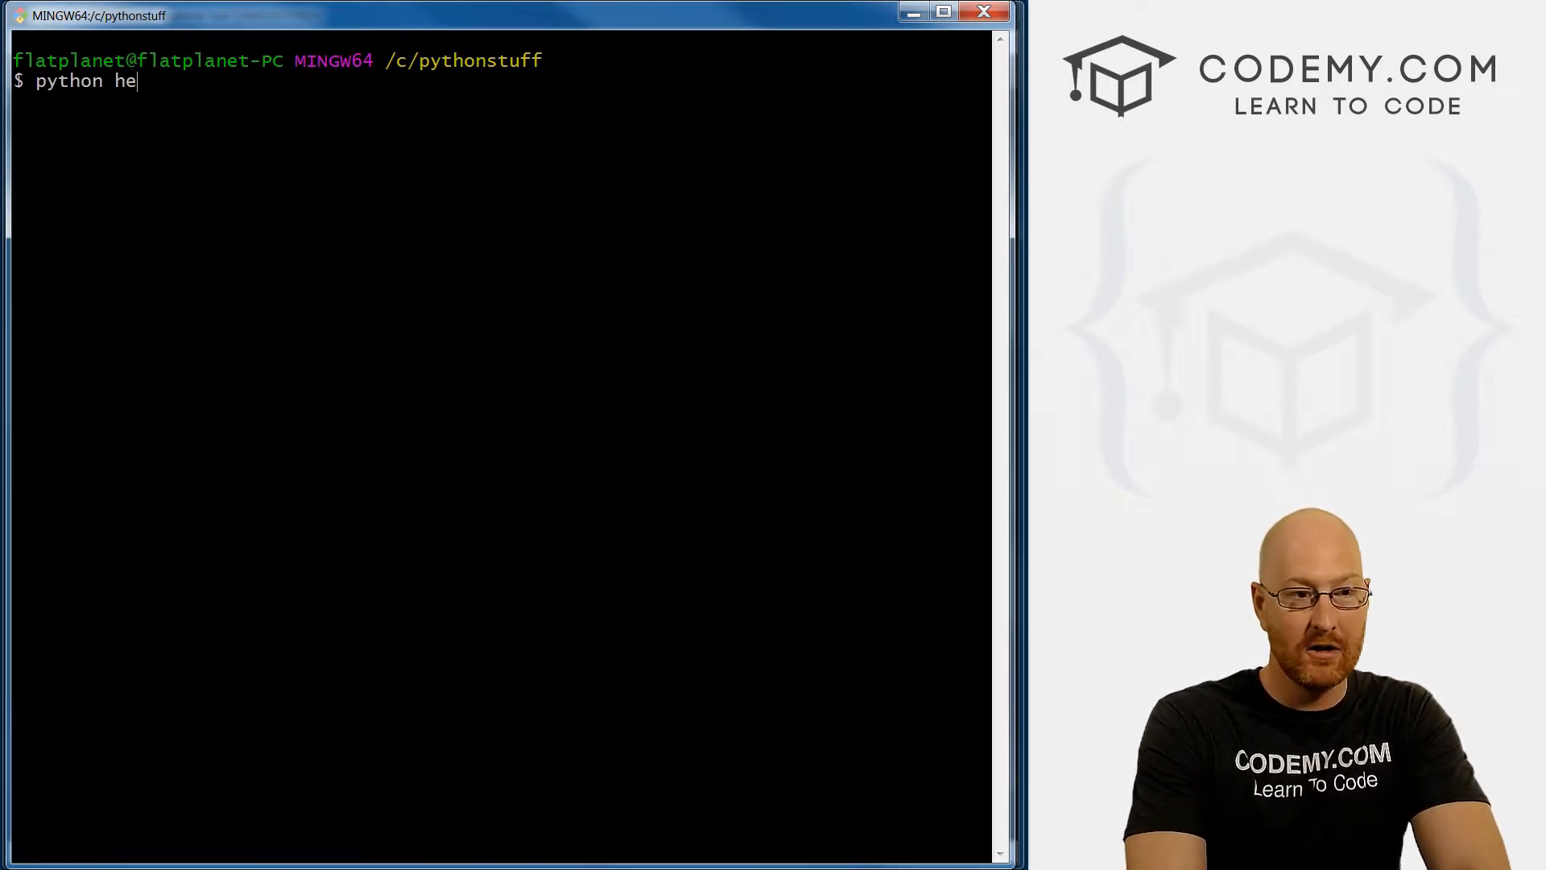
text(llo.py)
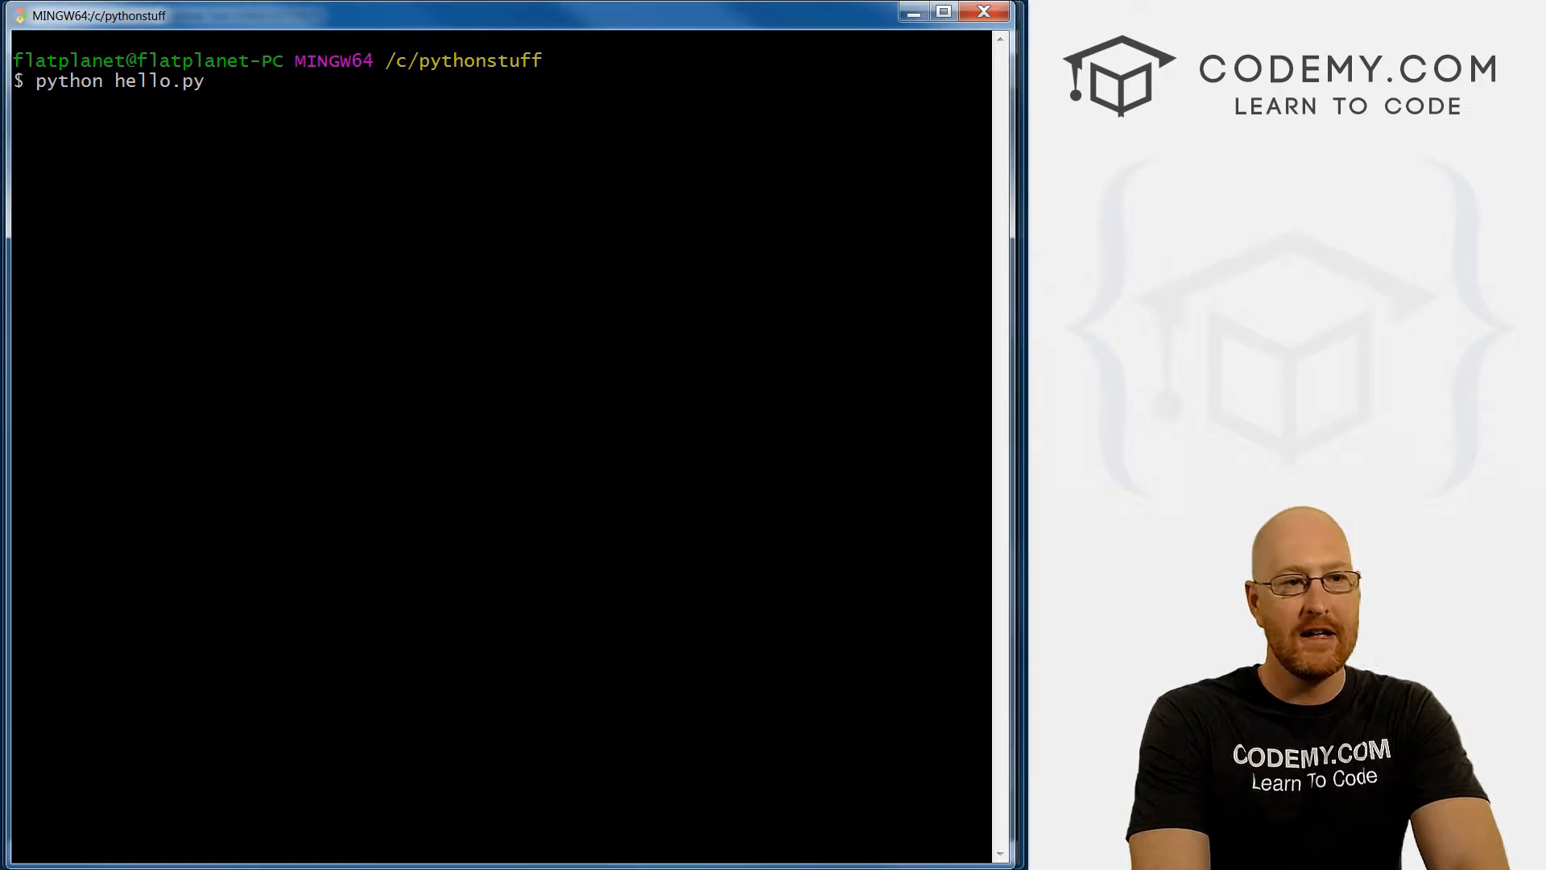
key(Return)
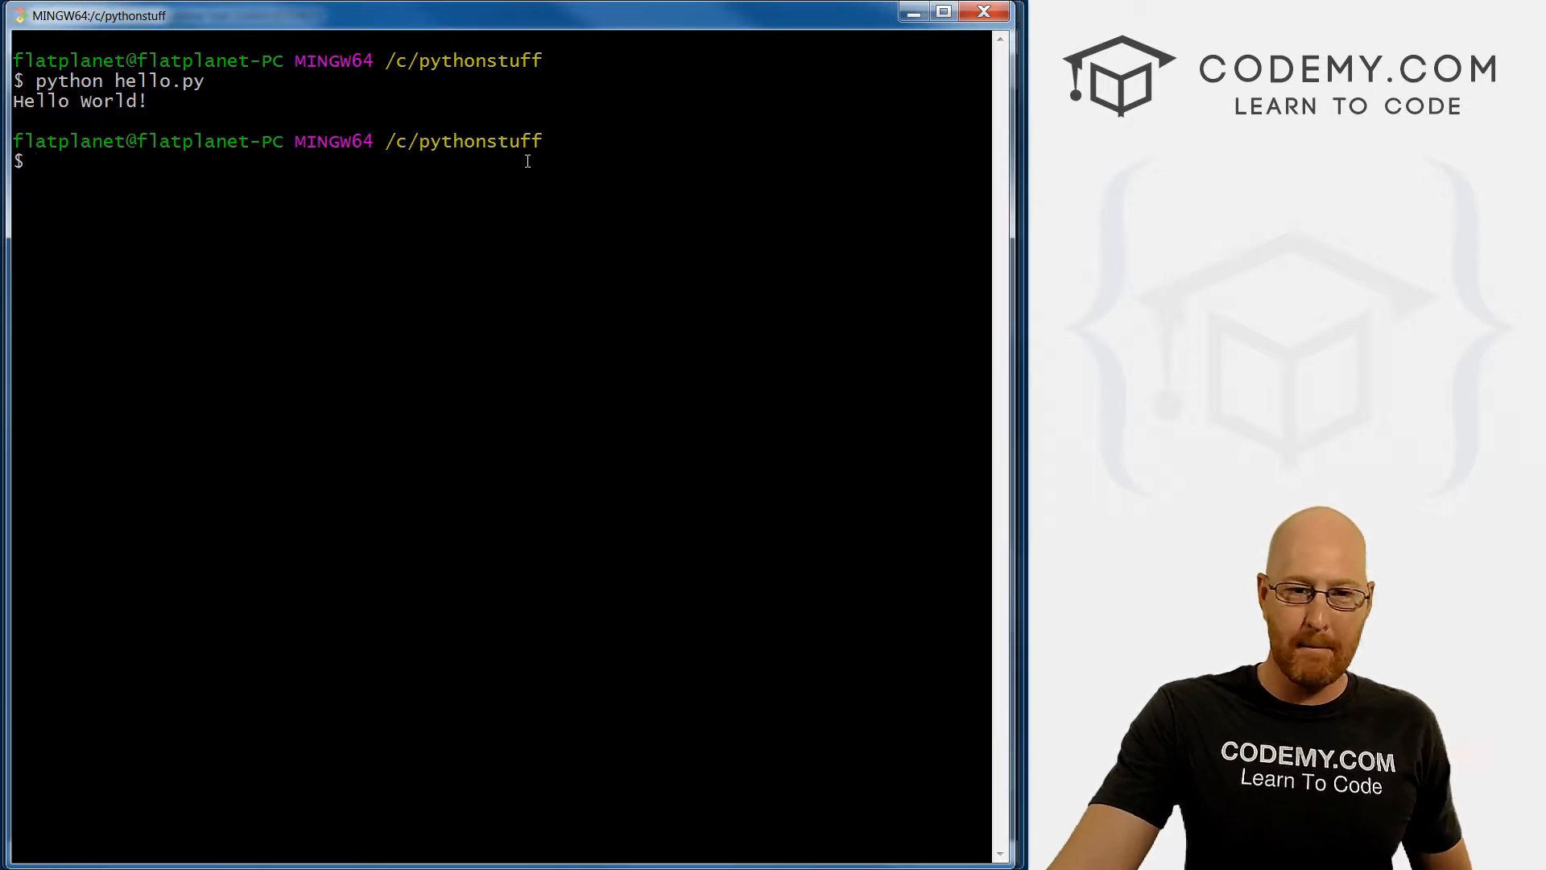
text(python3 hello.py)
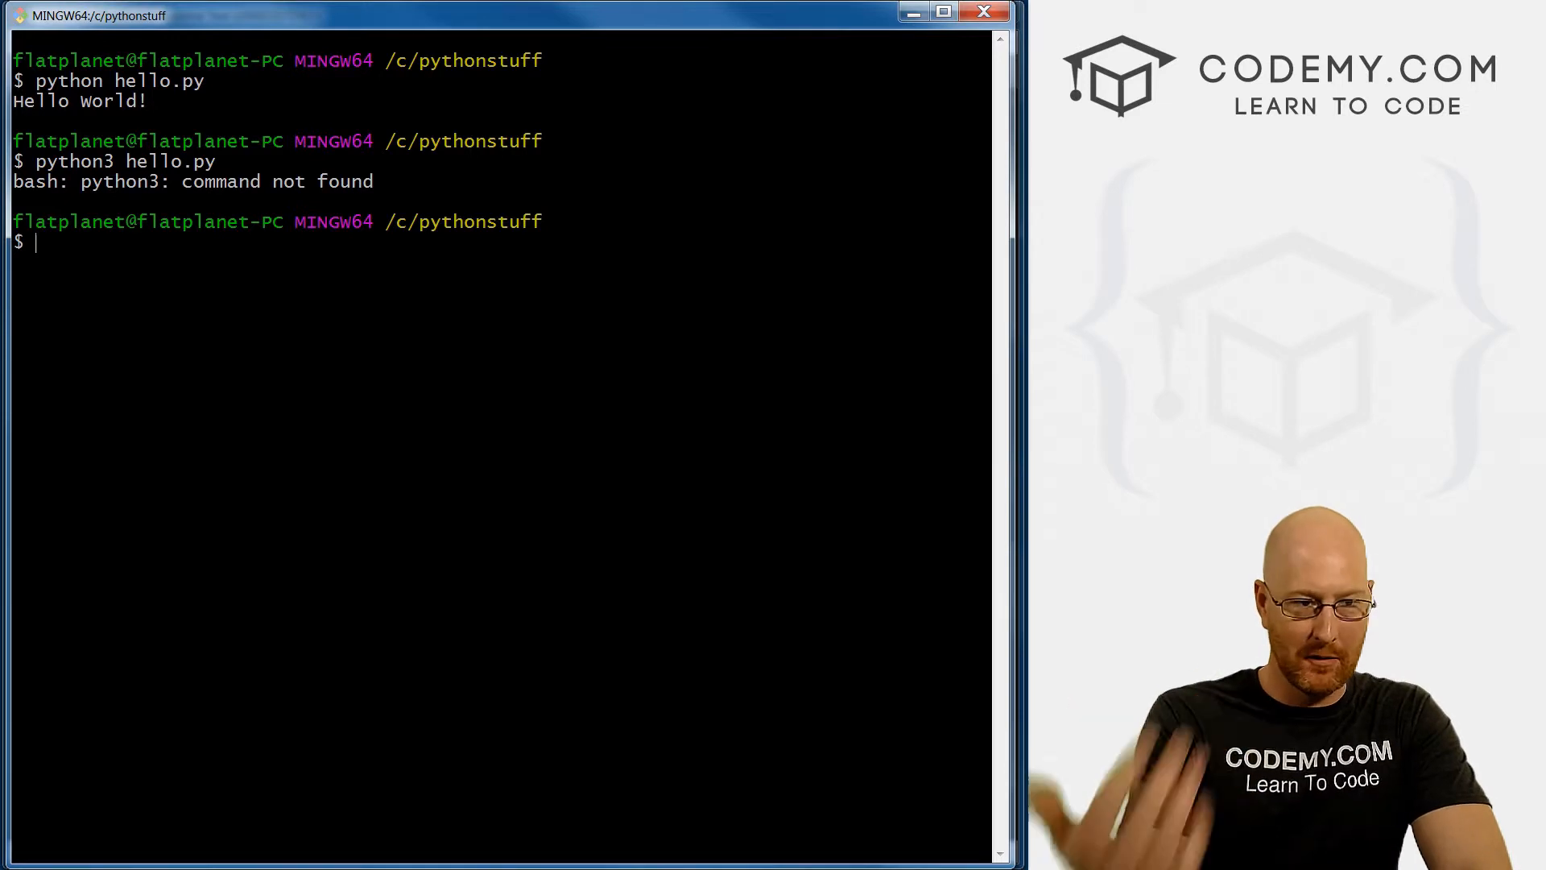
text(cle)
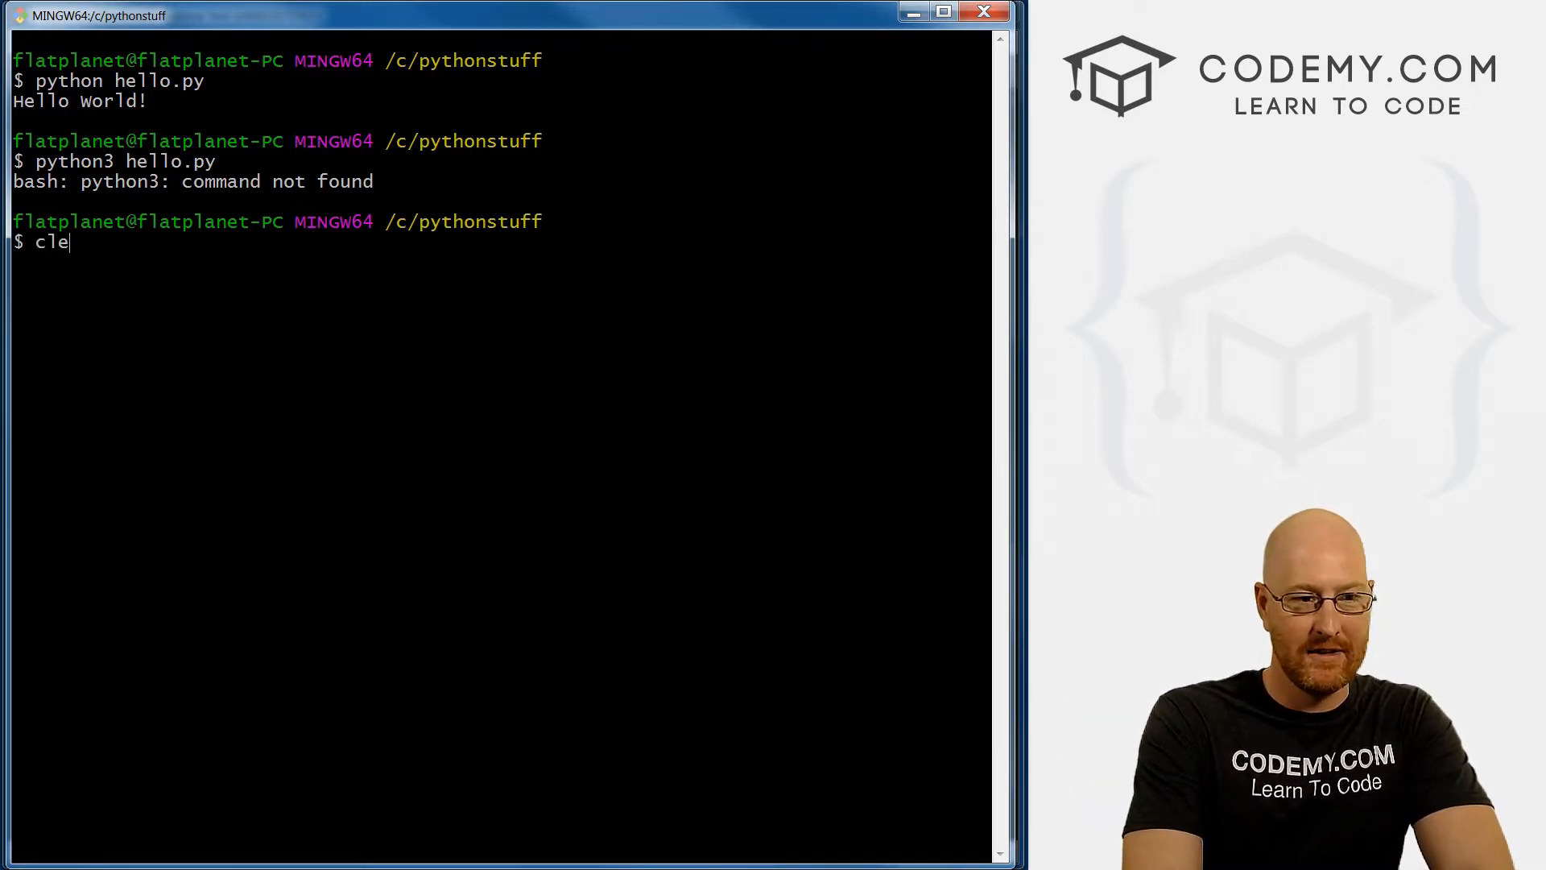
- Clear the terminal, rerun python hello.py printing Hello World!, and start a new python command
key(Enter)
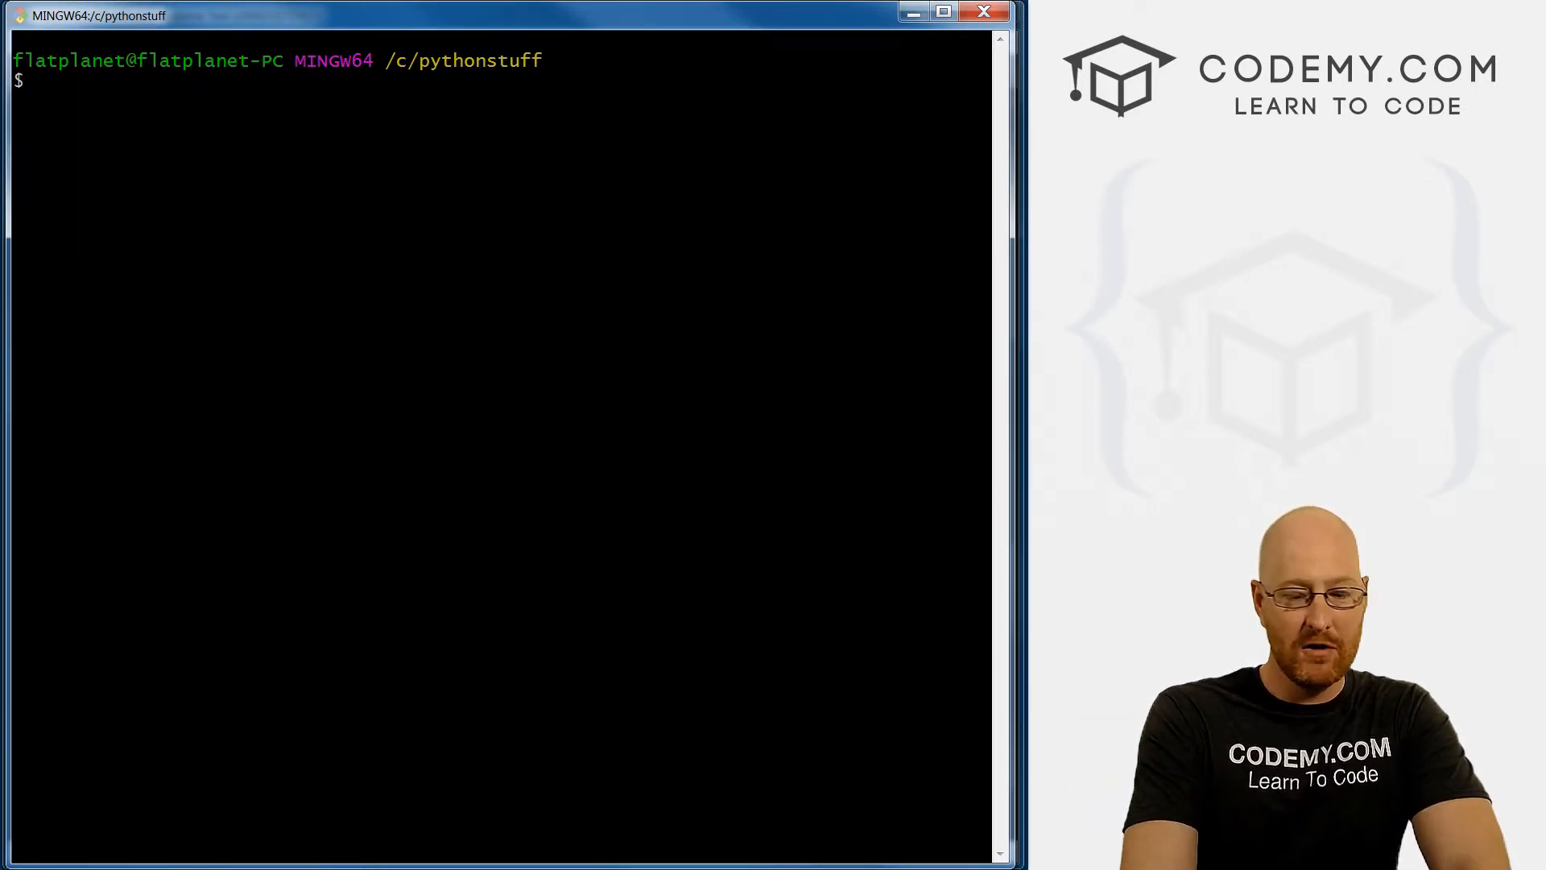
text(python)
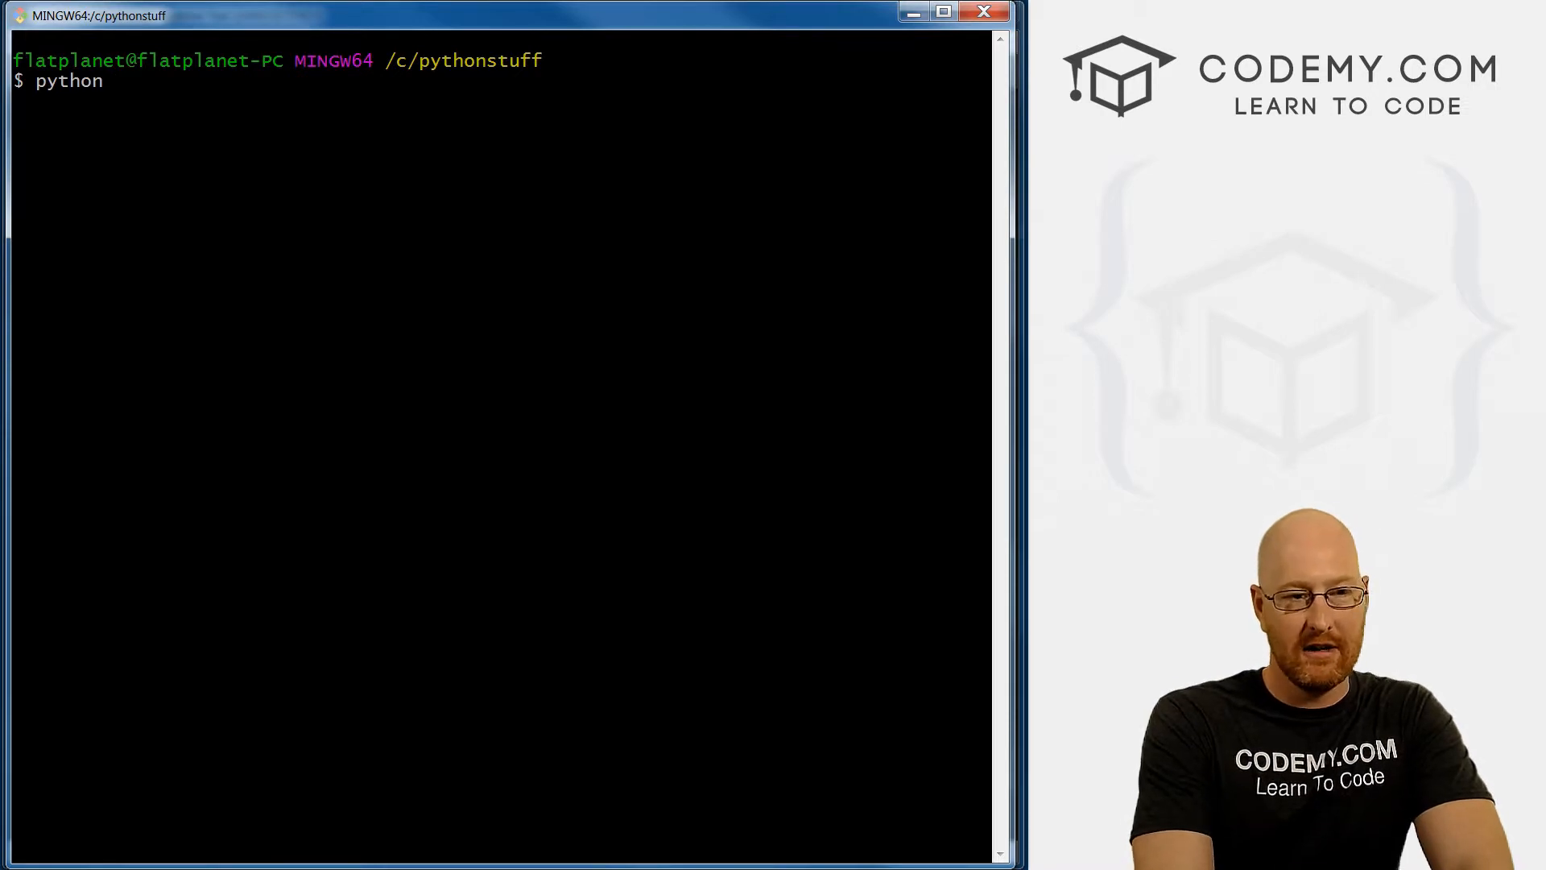
text(hello.py)
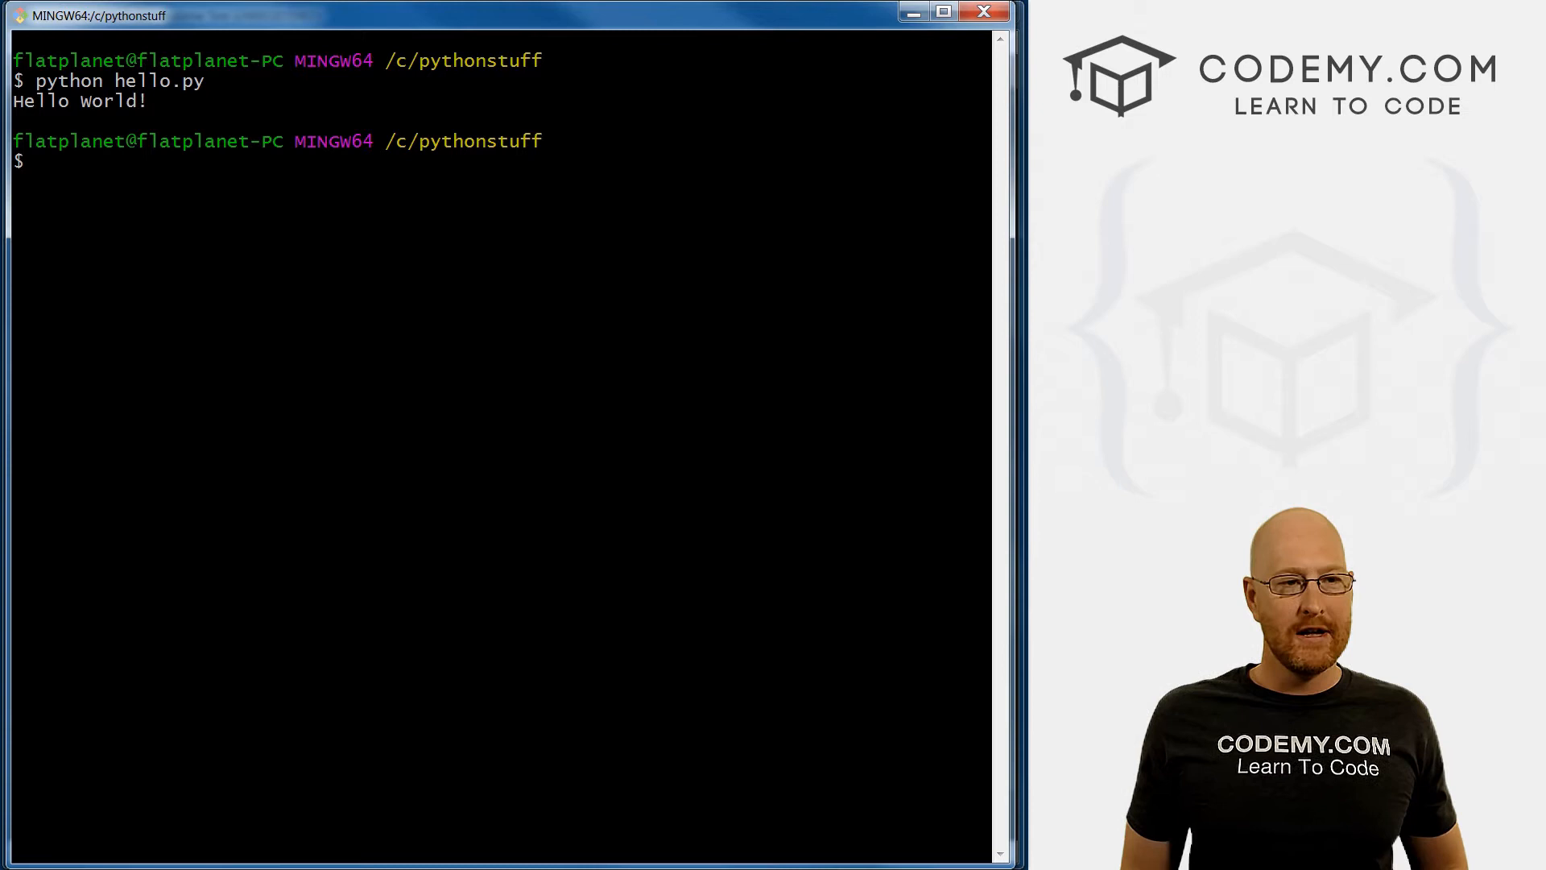
text(python)
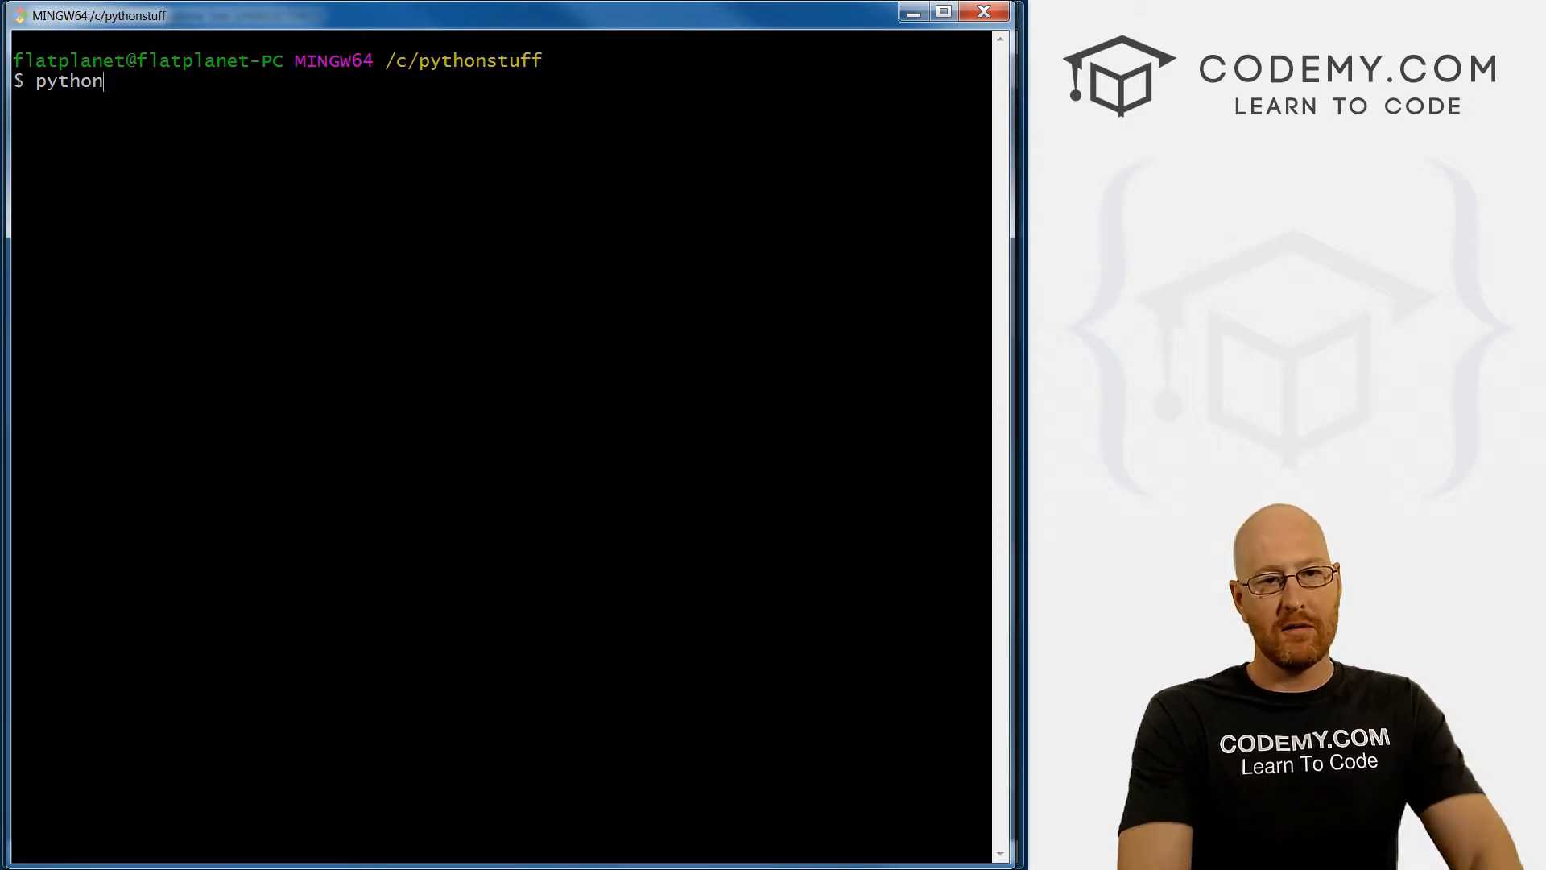